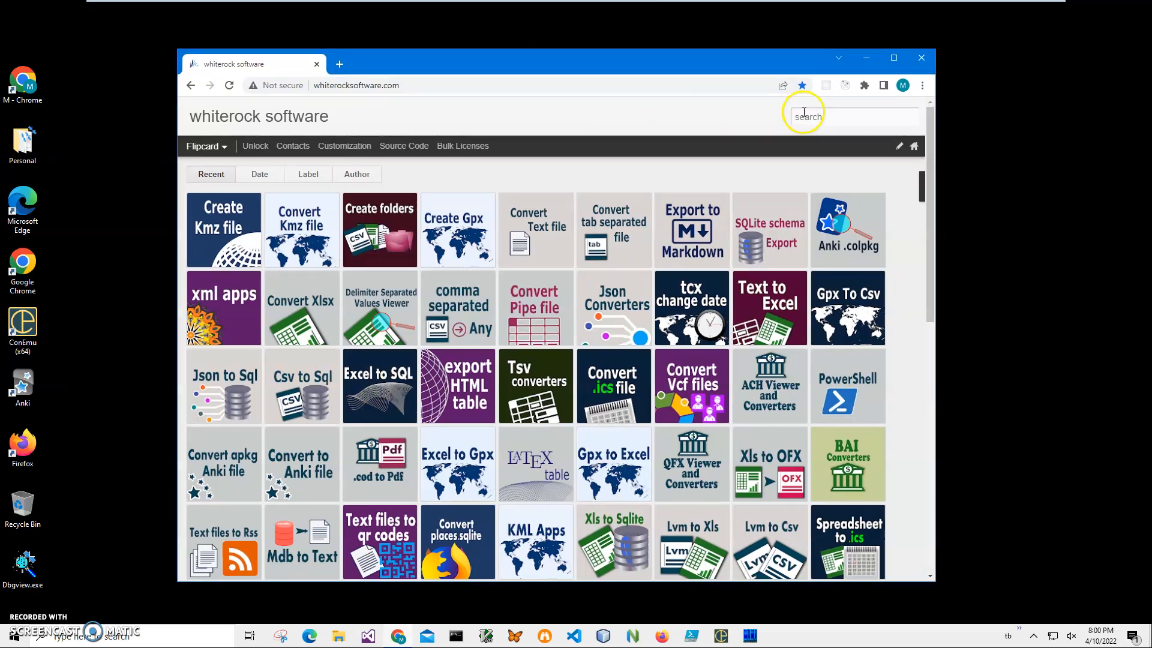
mouse_move(913, 134)
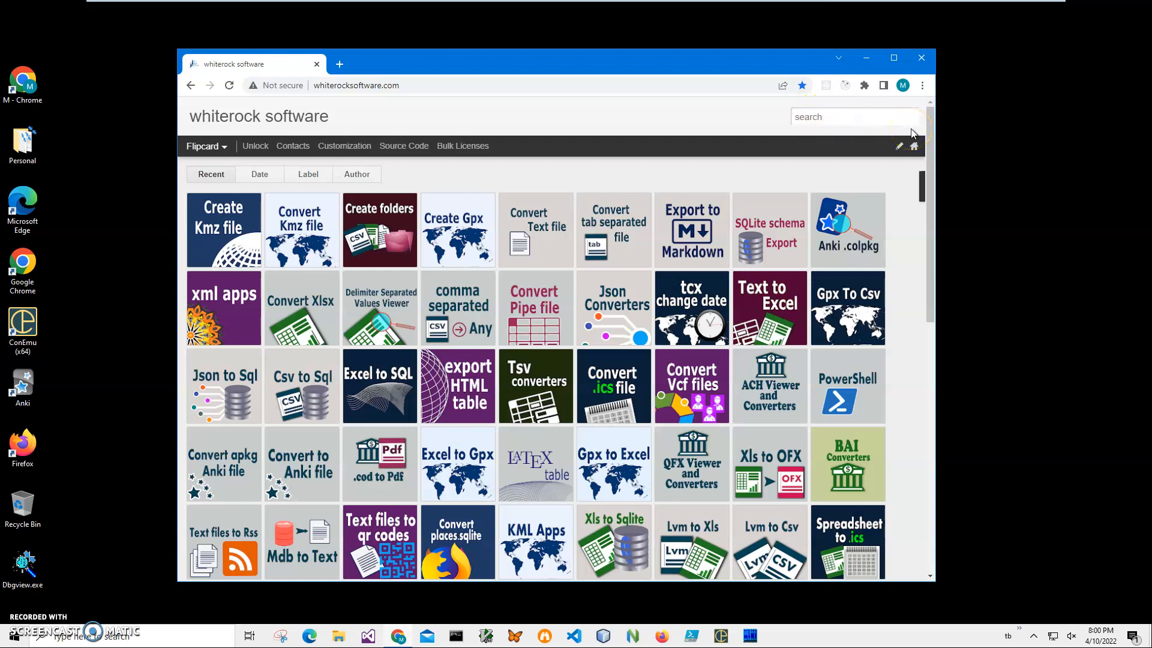
Search the whiterock site for 'kmz' and open the Convert Kmz file page.
type("kmz")
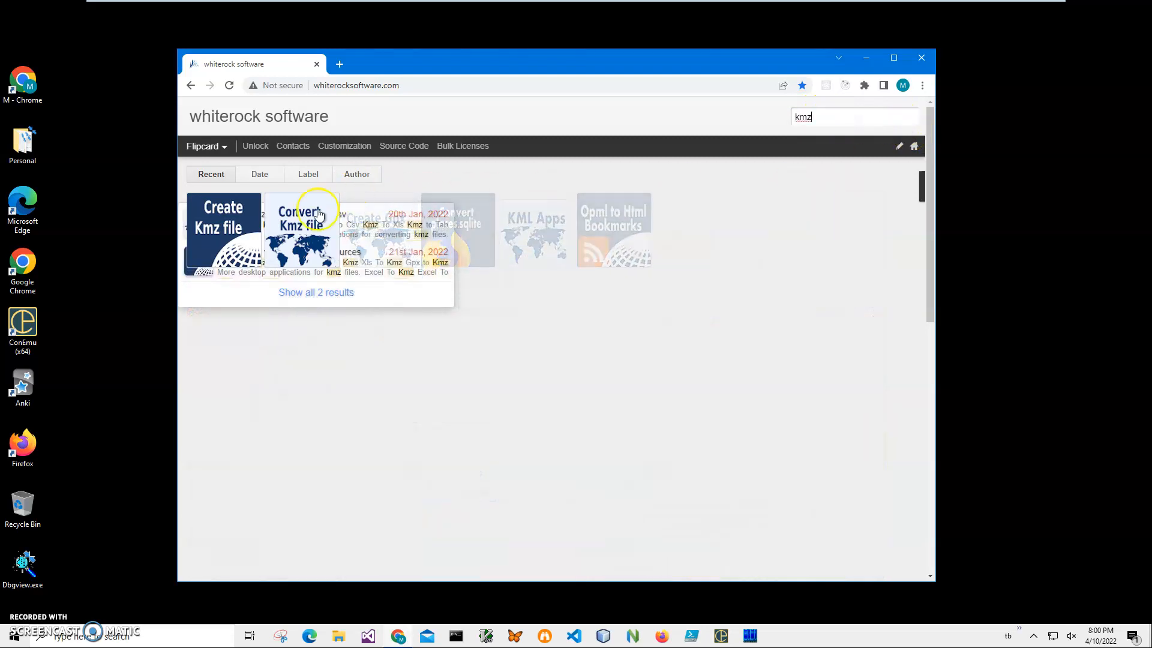
left_click(299, 232)
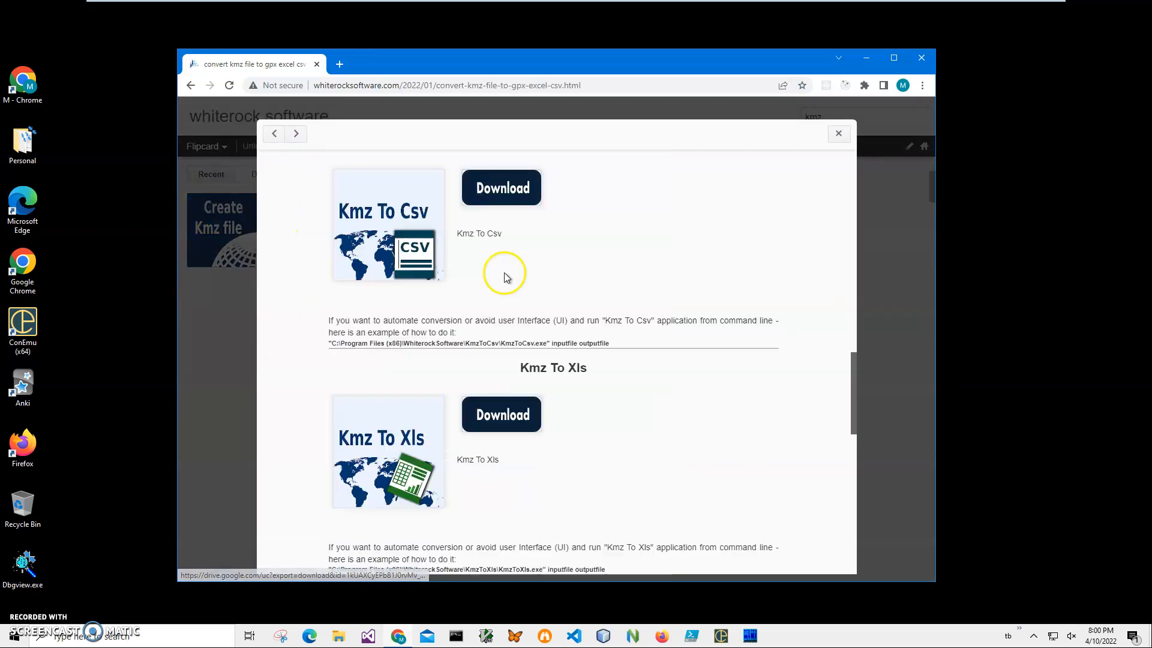
Download the Kmz To Xls installer, KmzToXlsSetup.zip.
left_click(501, 187)
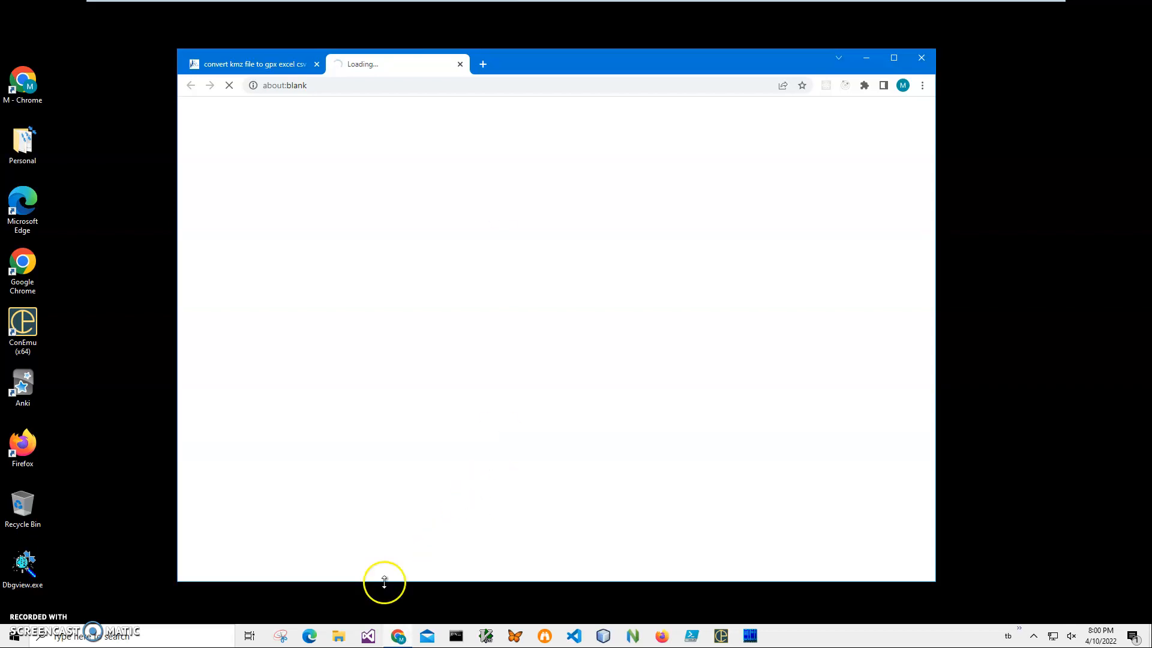
mouse_move(468, 456)
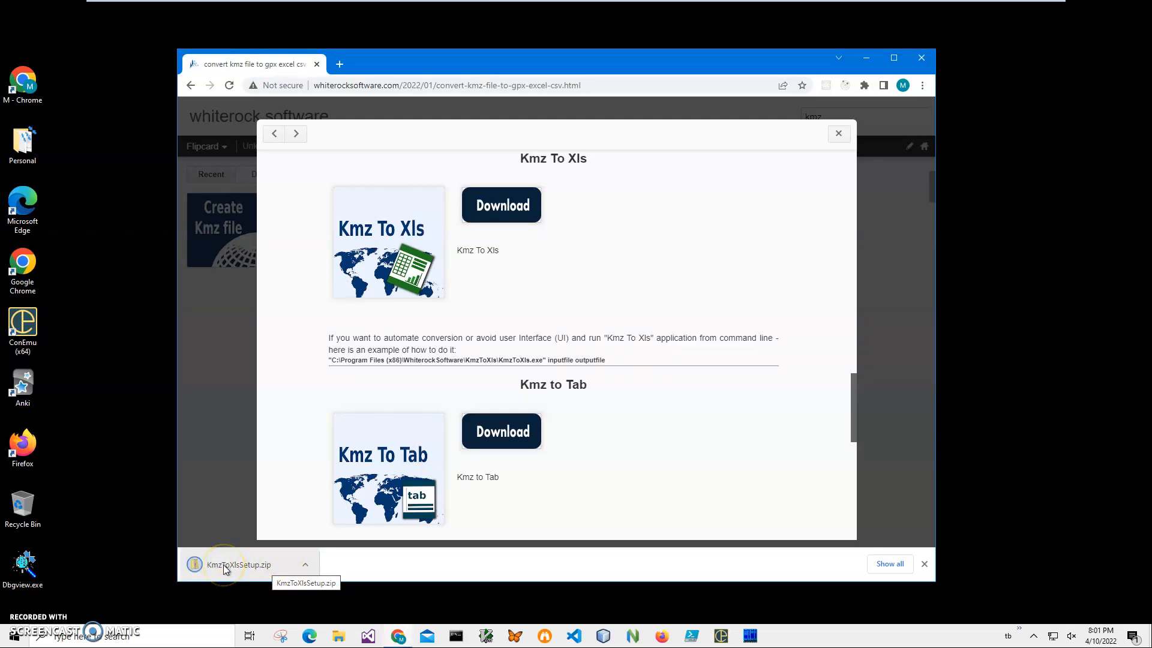
Open KmzToXlsSetup.zip, launch KmzToXlsSetup.msi, and expand the SmartScreen warning details.
left_click(238, 564)
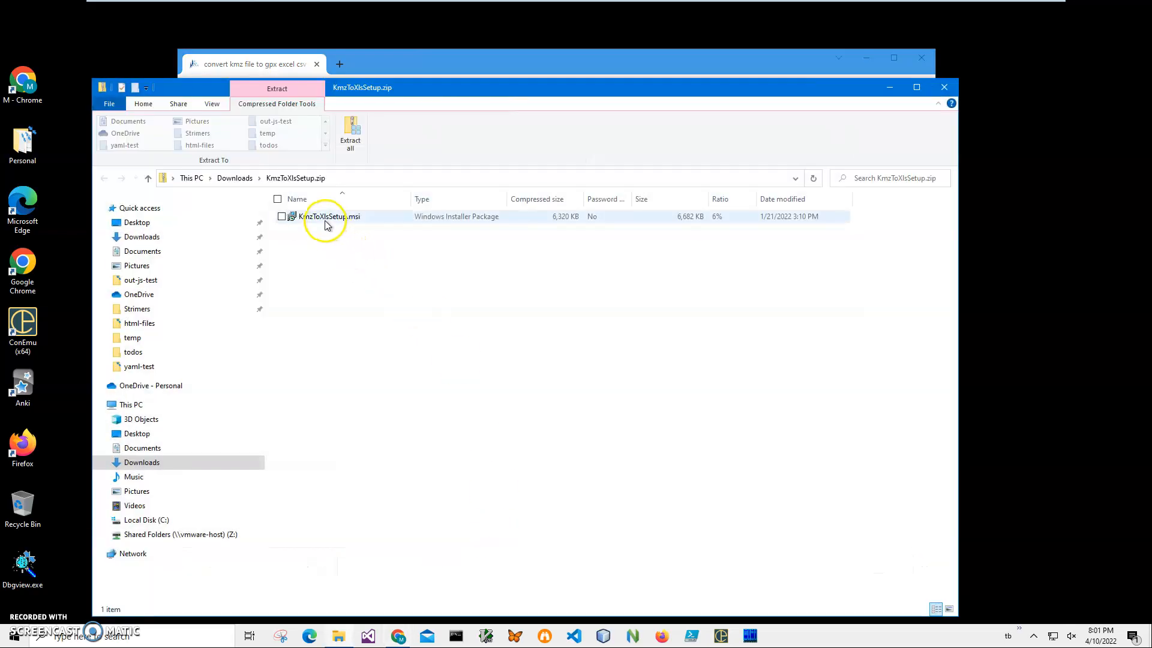
double_click(325, 216)
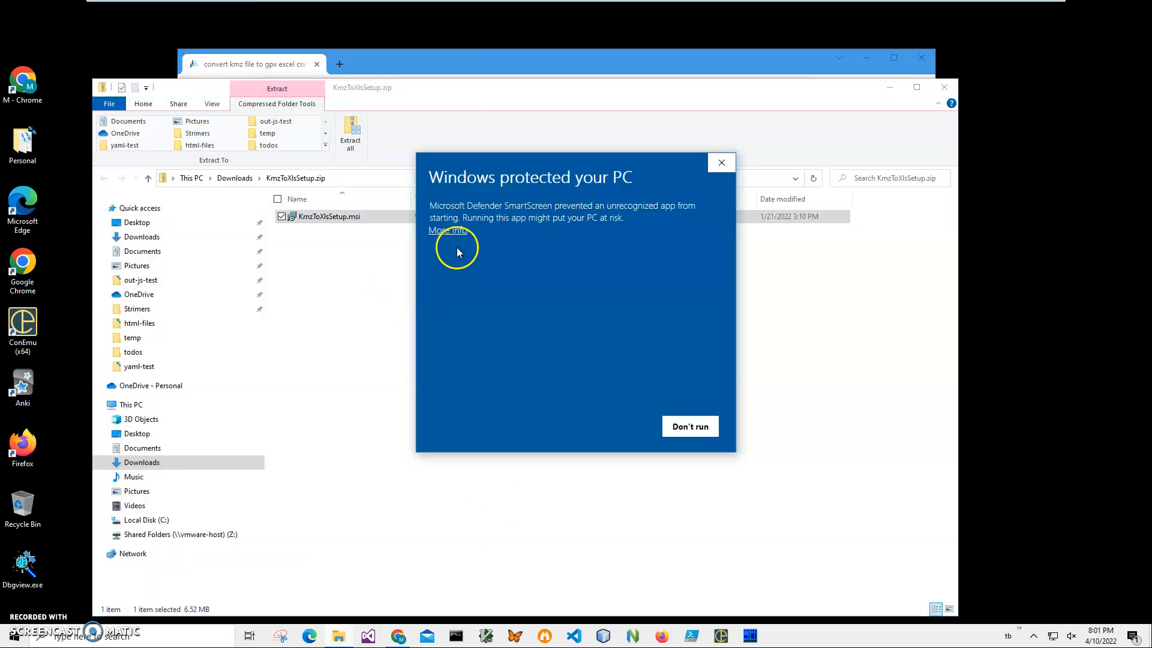
left_click(446, 230)
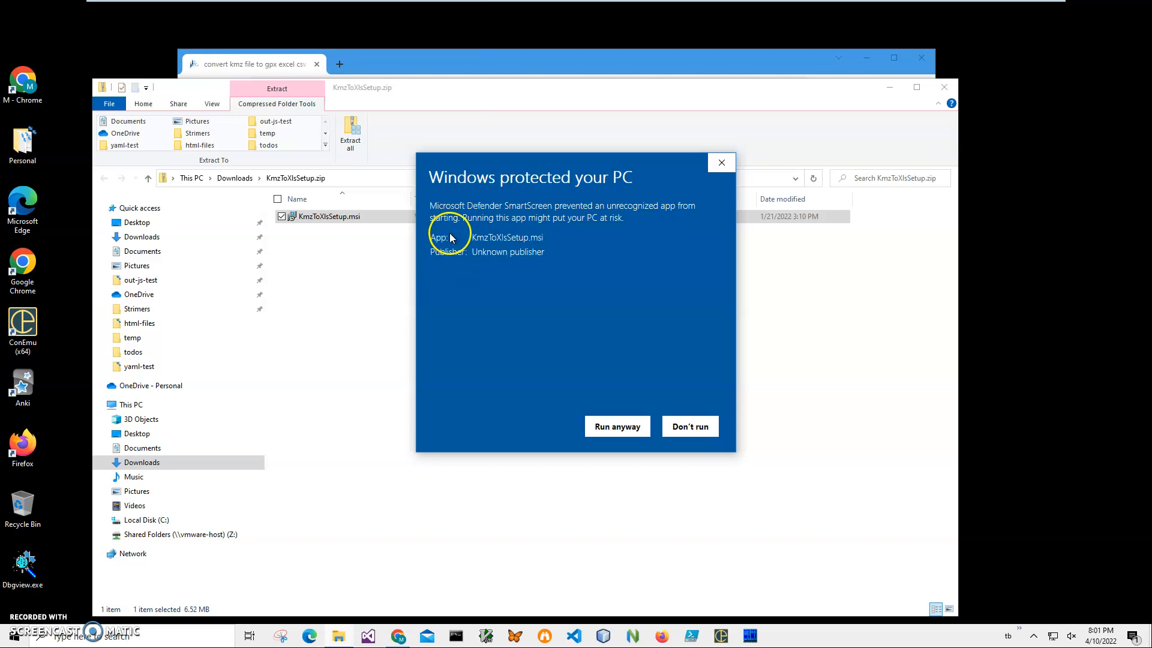
mouse_move(507, 233)
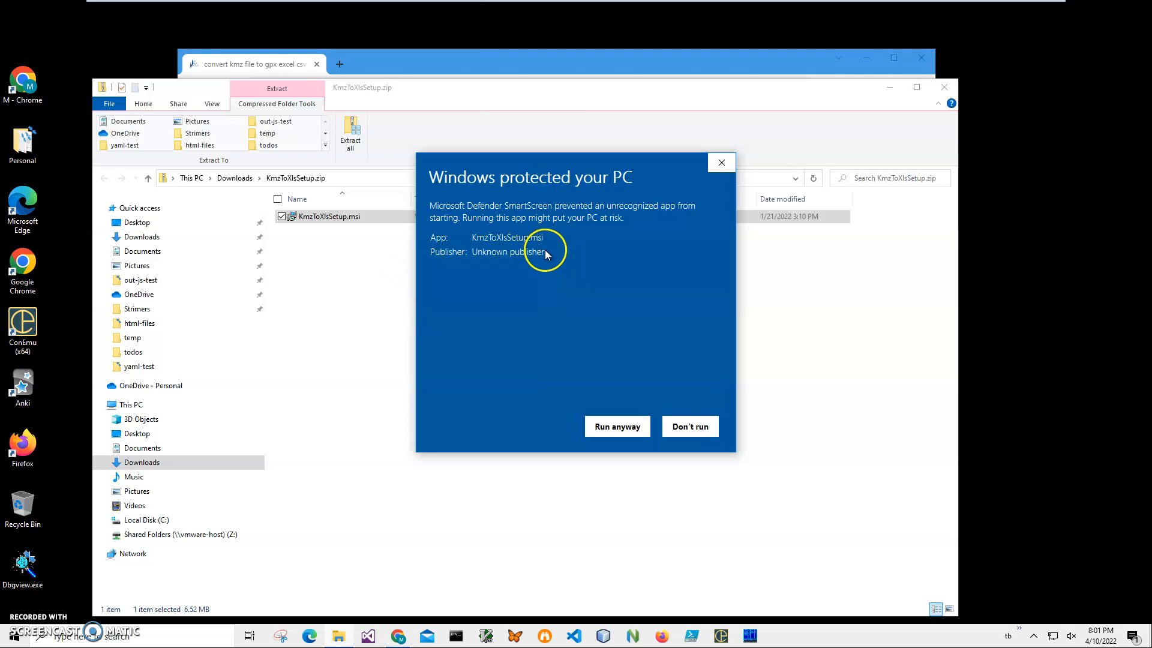
mouse_move(617, 426)
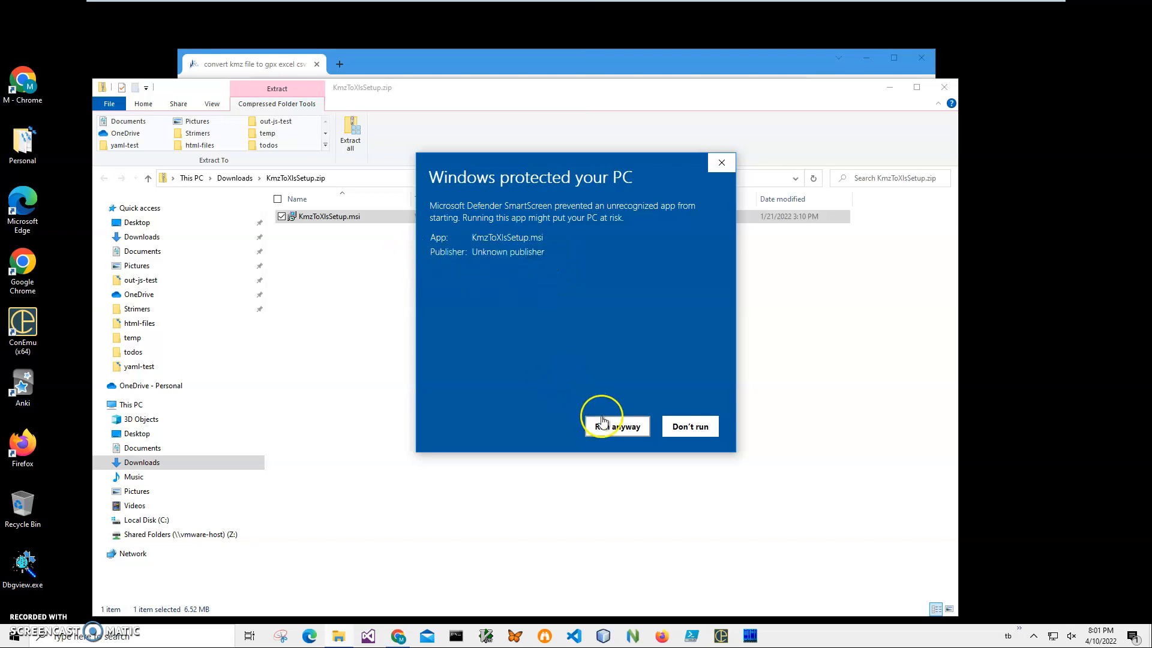
Bypass SmartScreen, install KmzToXls, and finish the setup wizard.
left_click(618, 426)
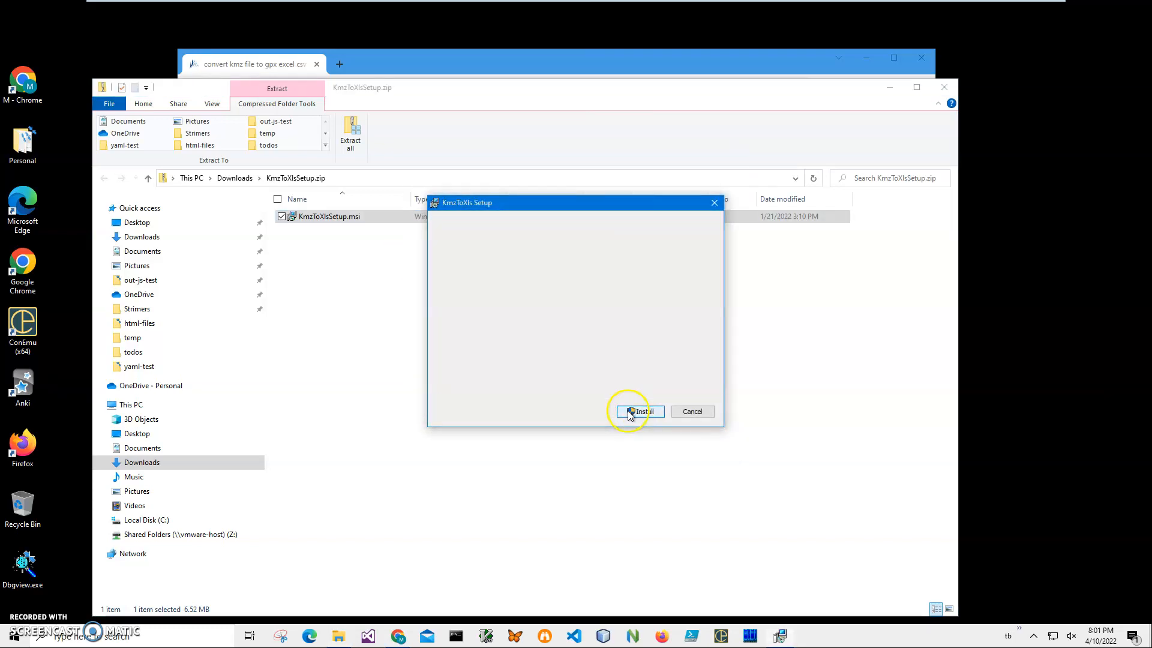
left_click(637, 411)
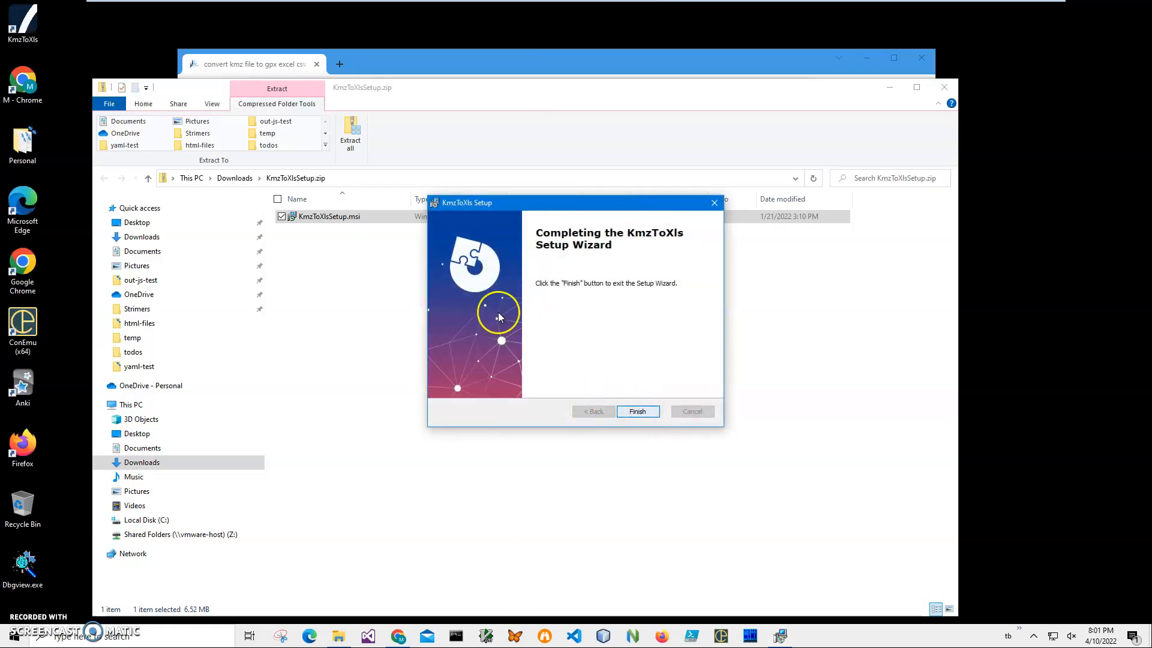
left_click(636, 411)
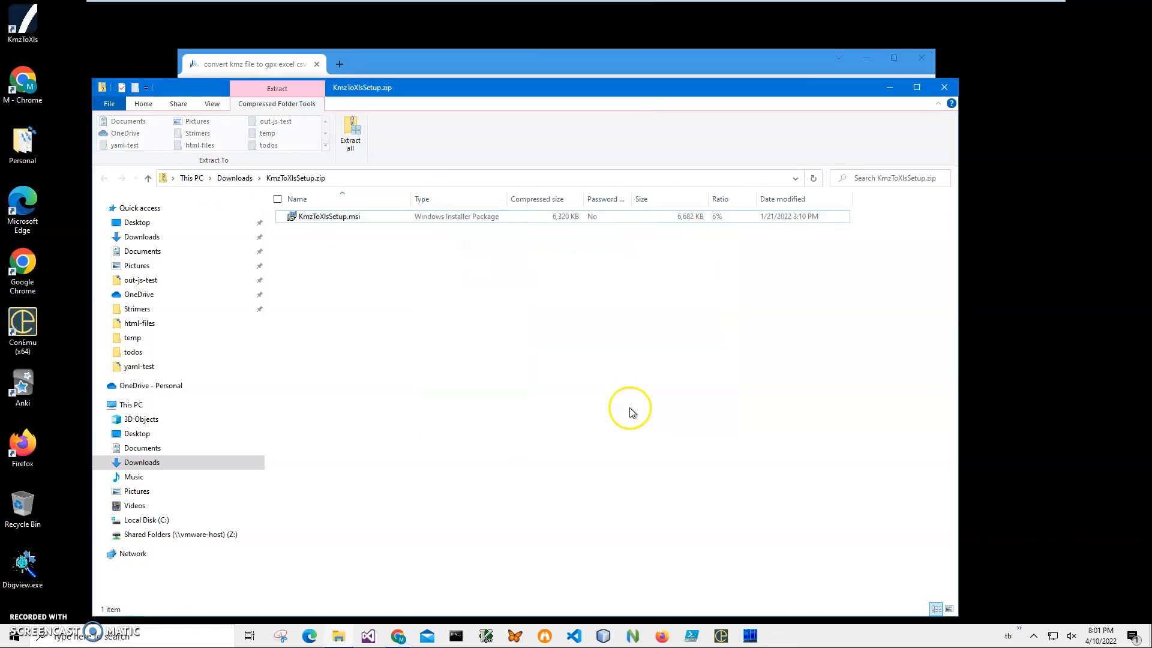
mouse_move(199, 169)
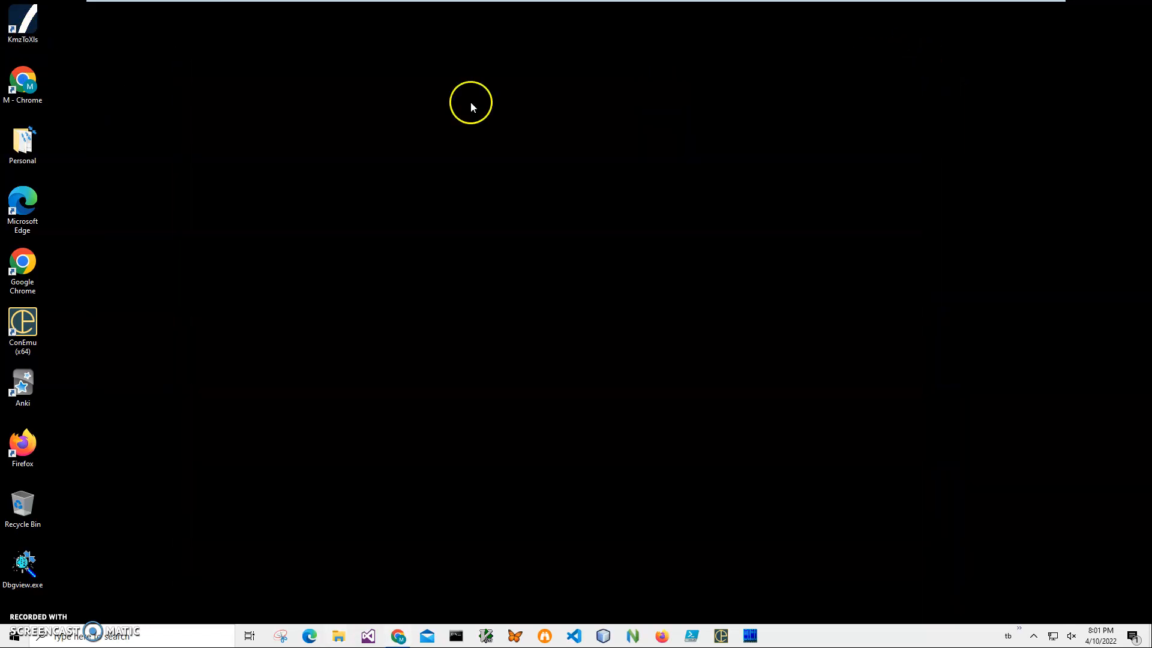
mouse_move(387, 327)
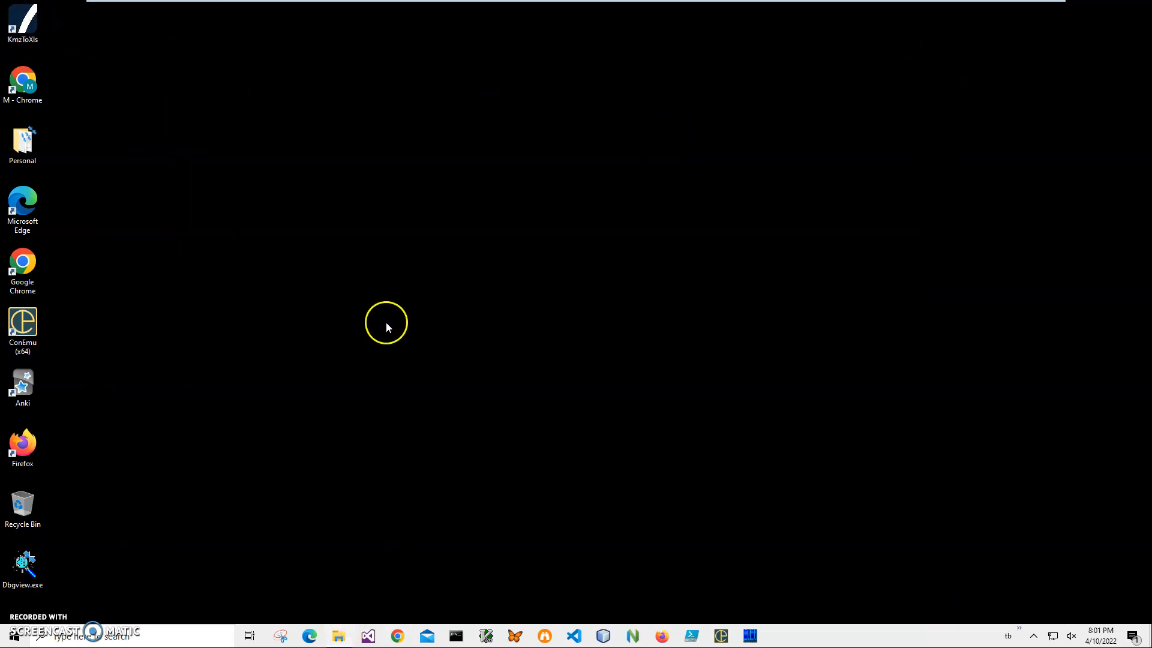
Open MyTrack.kmz from File Explorer's Recent files in the Kmz viewer.
left_click(338, 636)
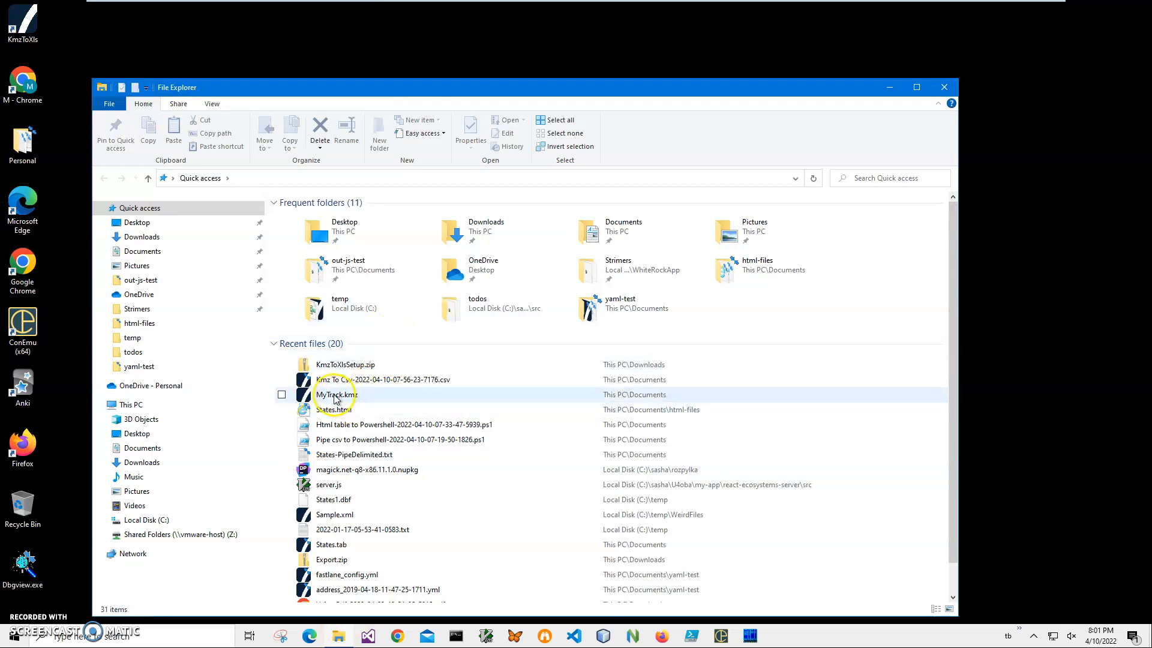
double_click(335, 395)
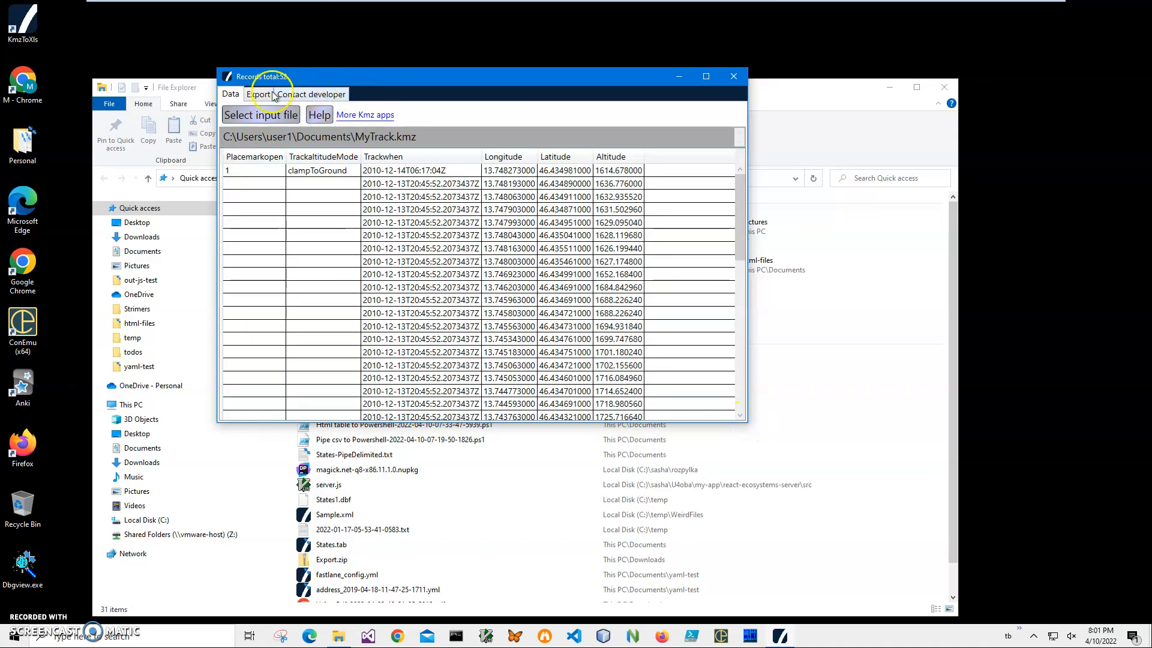
Look over the Export formats, then return to MyTrack.kmz's Data table.
left_click(258, 94)
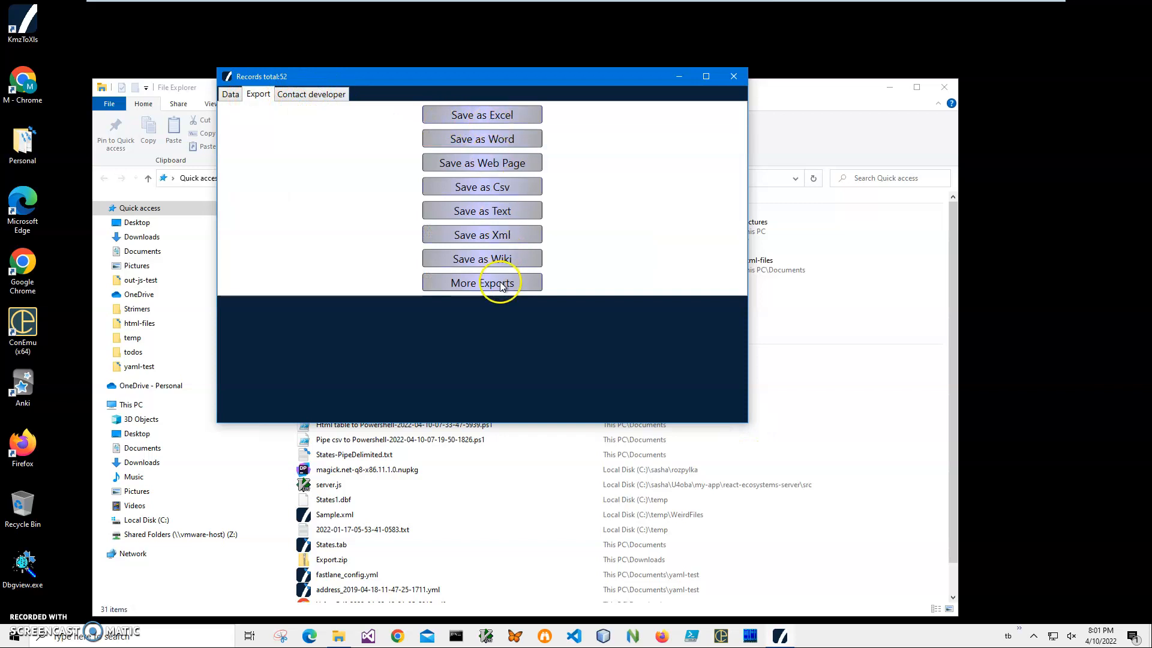
left_click(230, 94)
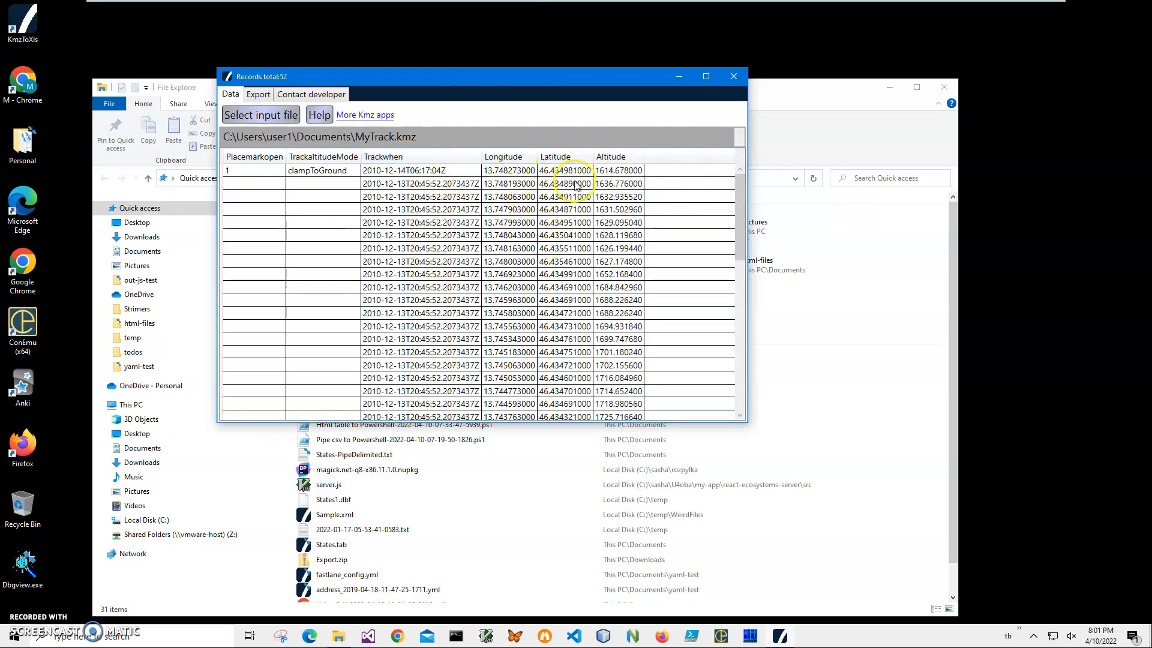
mouse_move(252, 183)
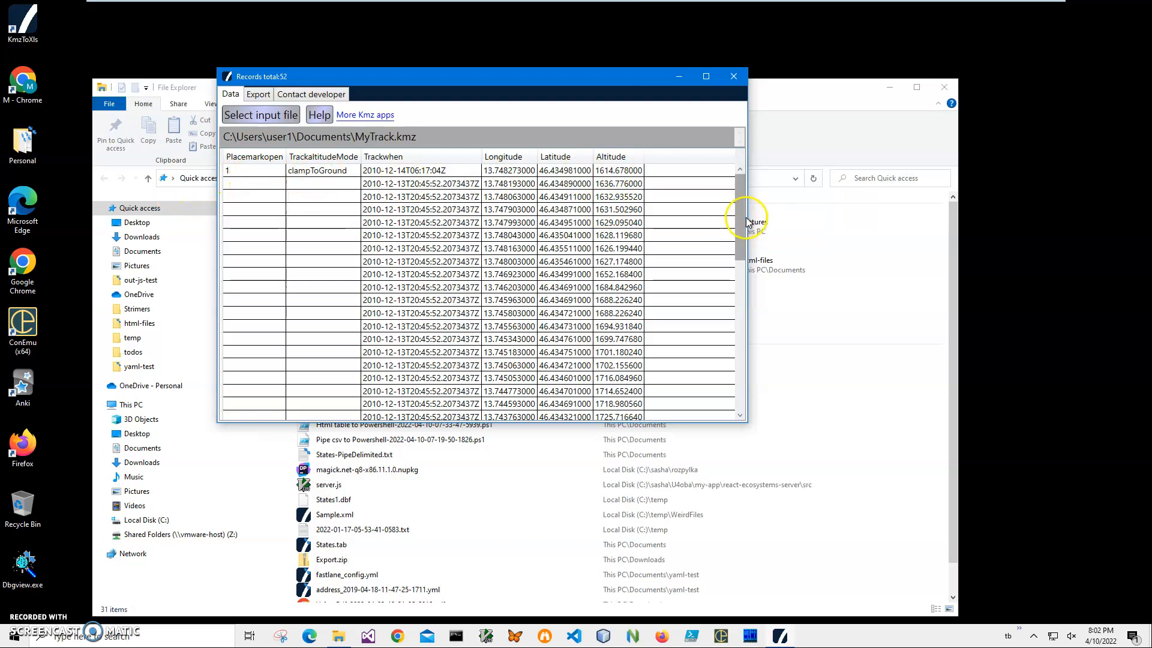
mouse_move(742, 83)
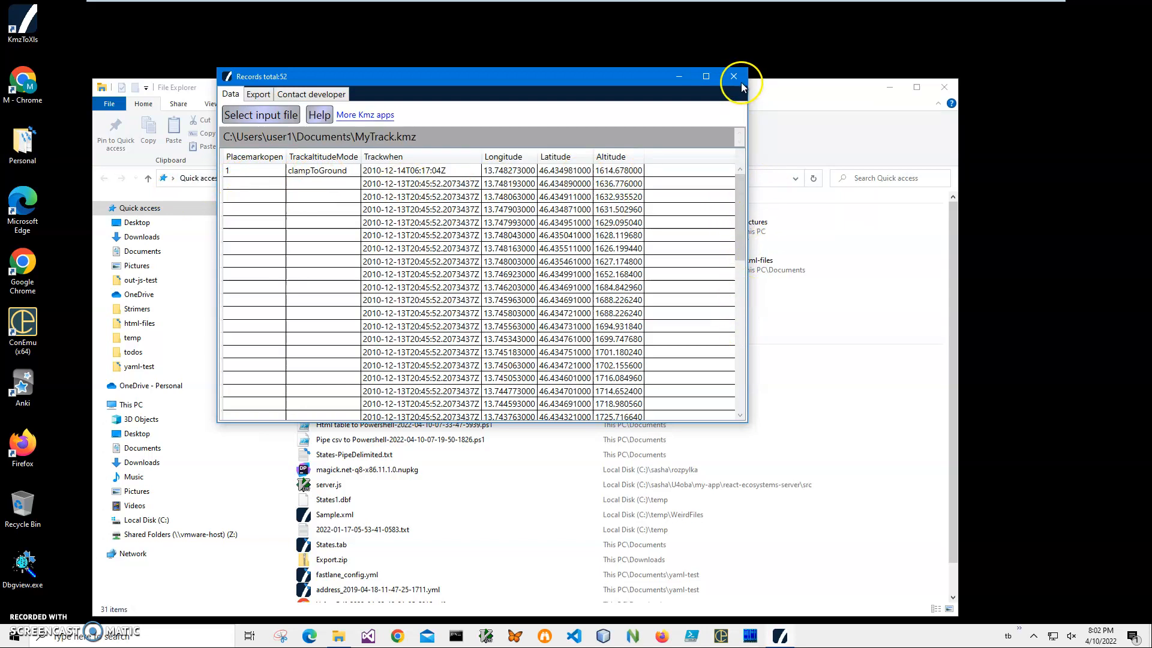
mouse_move(665, 103)
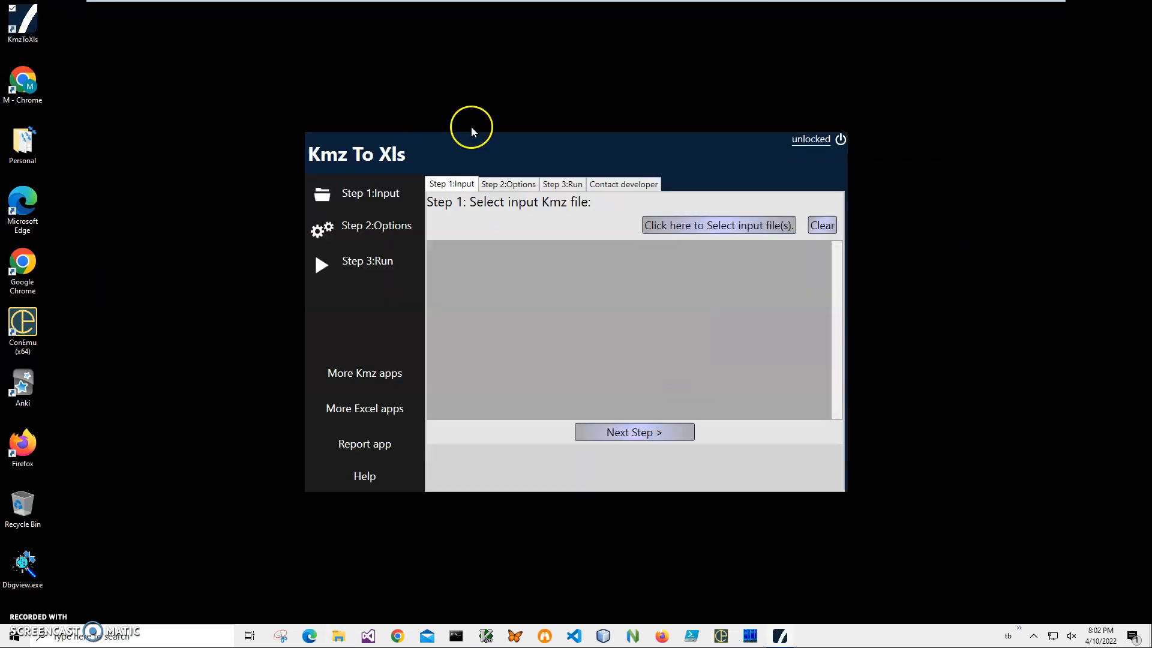
Select MyTrack.kmz from Documents as the input file.
left_click(717, 225)
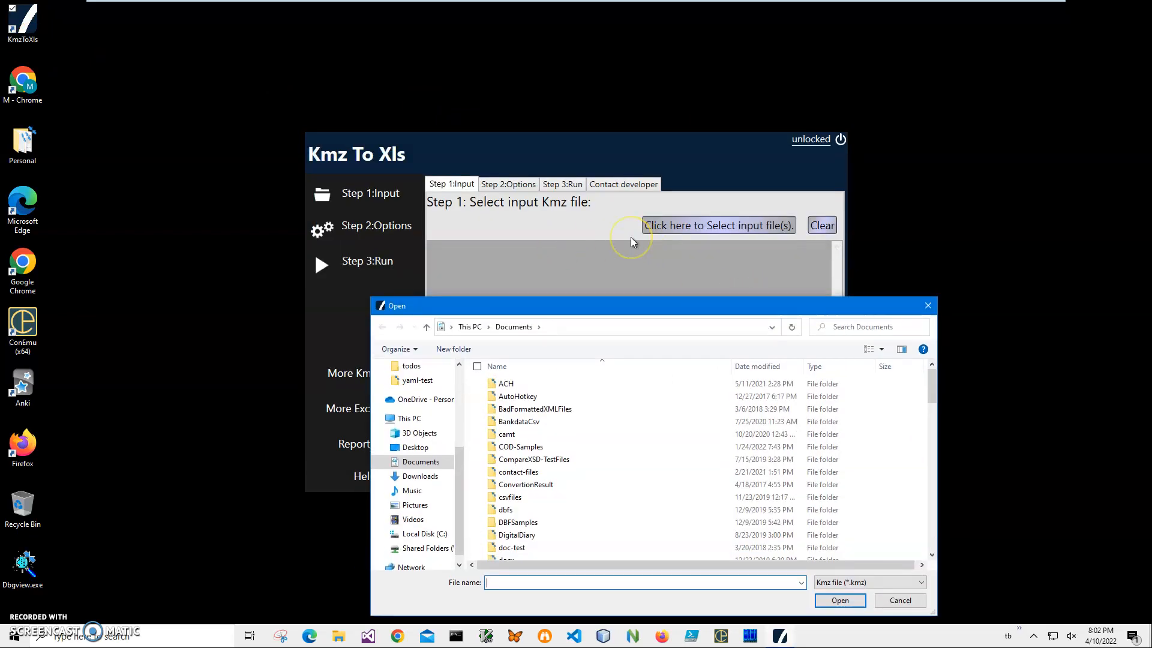
mouse_move(632, 238)
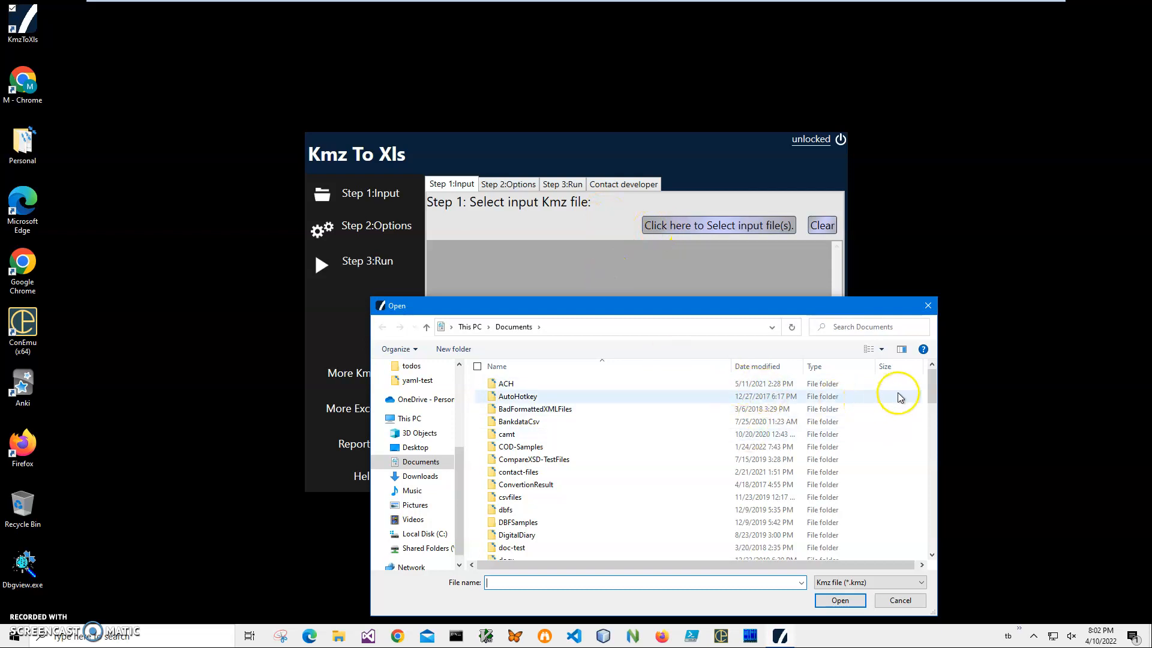
scroll("down", 3)
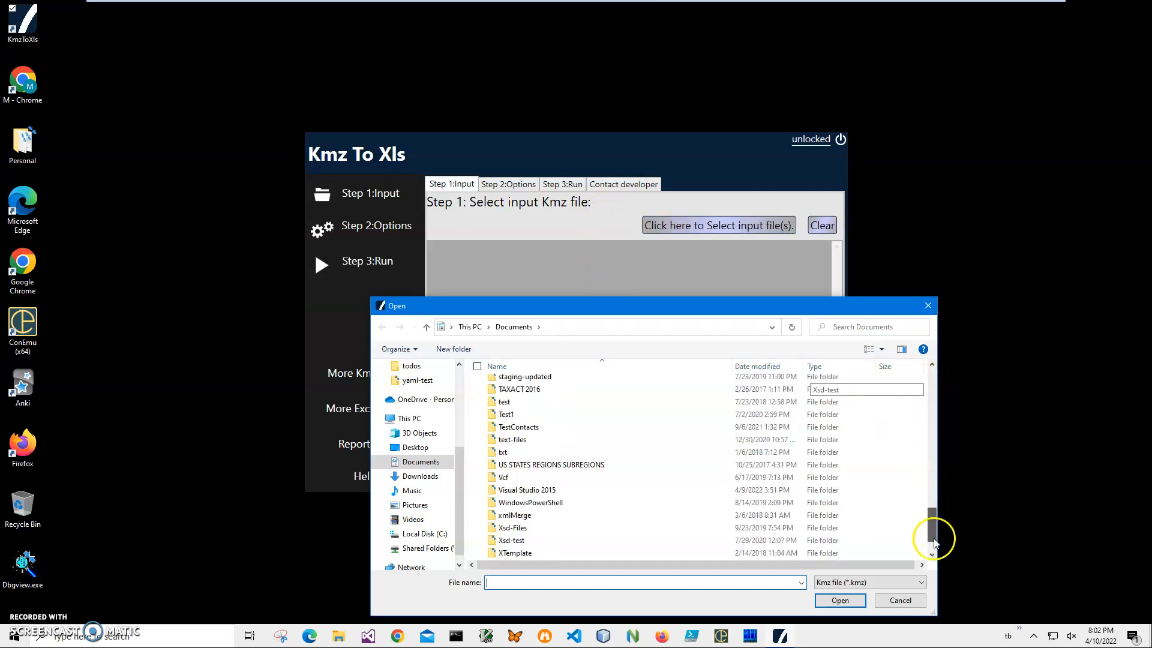
left_click(839, 600)
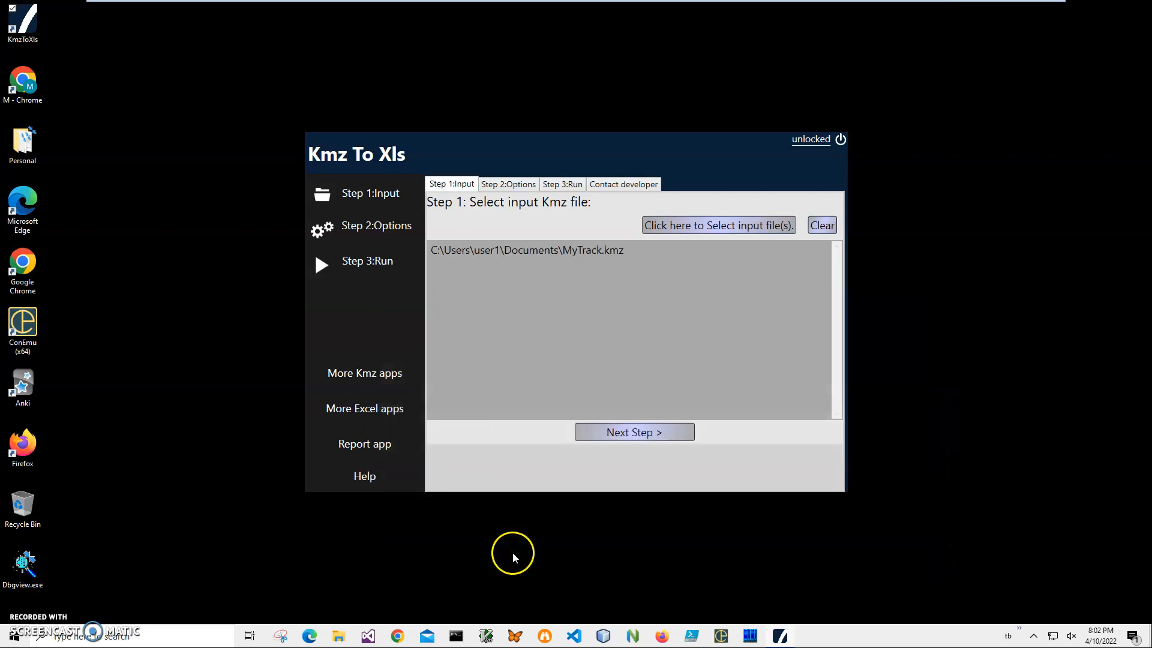
mouse_move(576, 275)
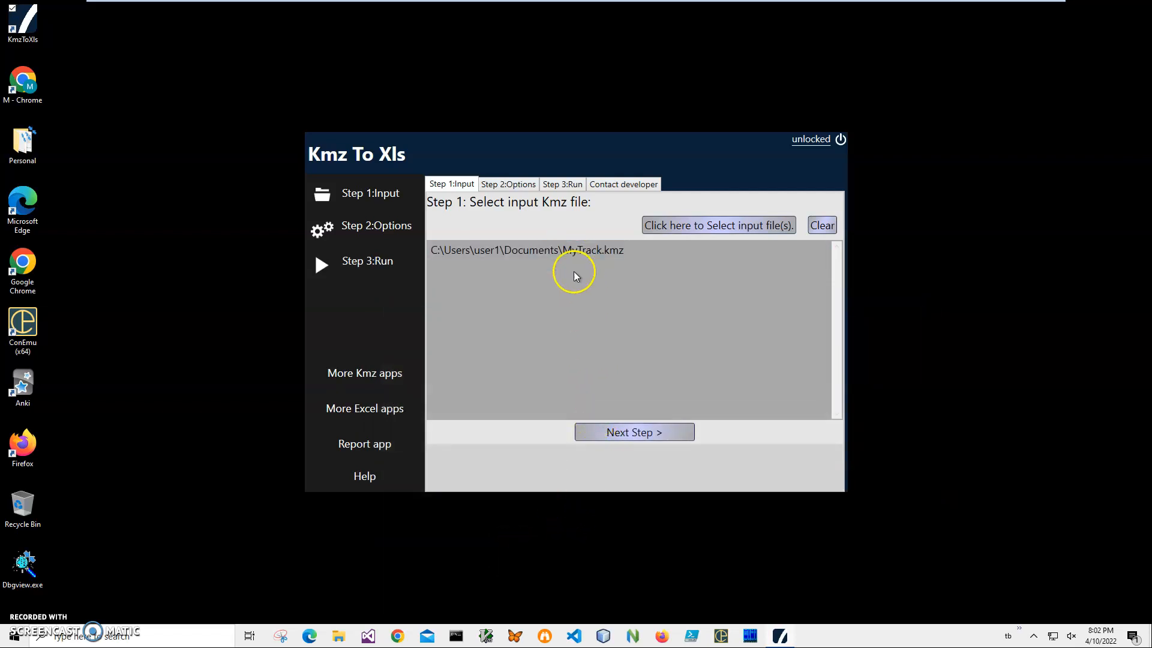
Advance from Step 1:Input to Step 2:Options.
left_click(635, 431)
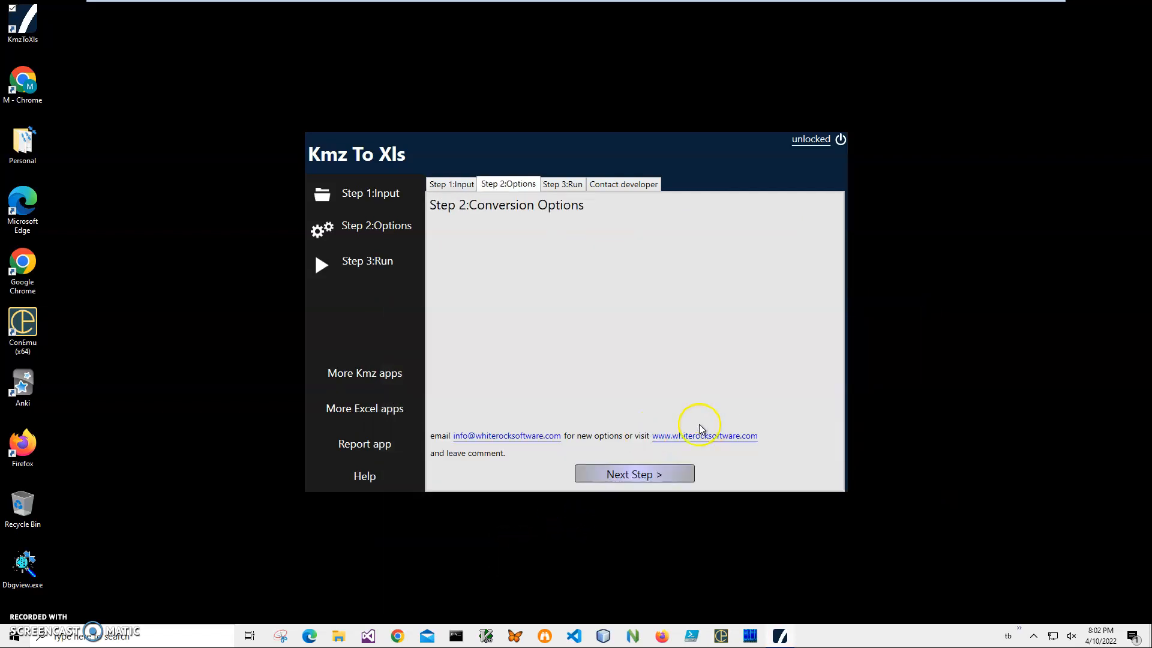
mouse_move(792, 285)
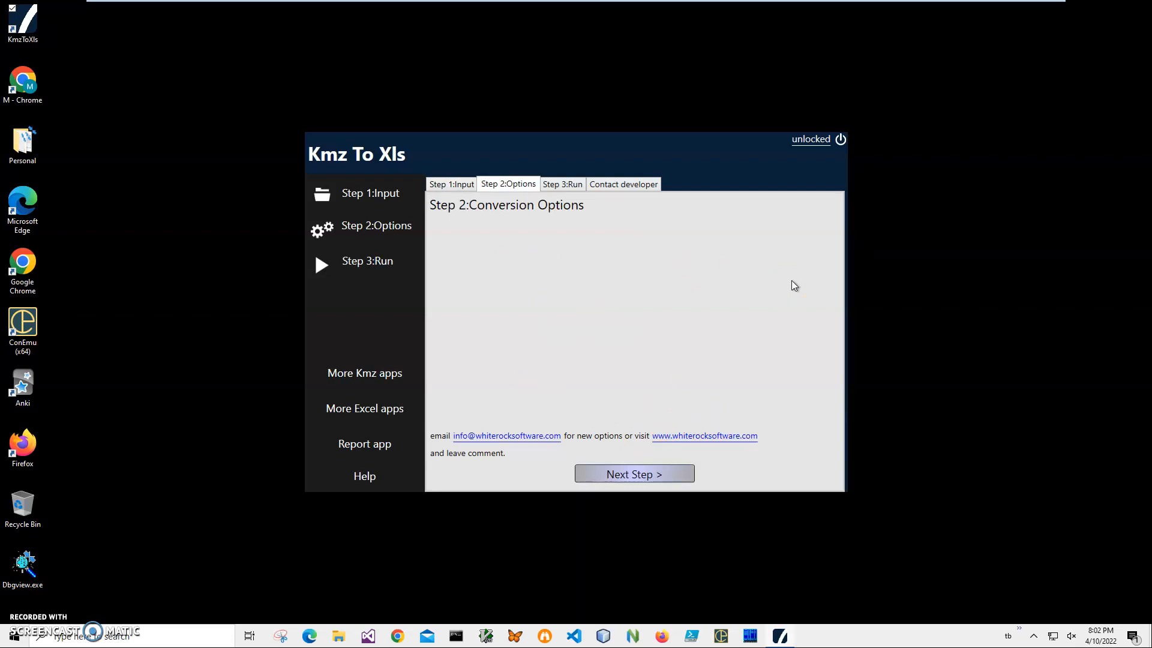
mouse_move(669, 304)
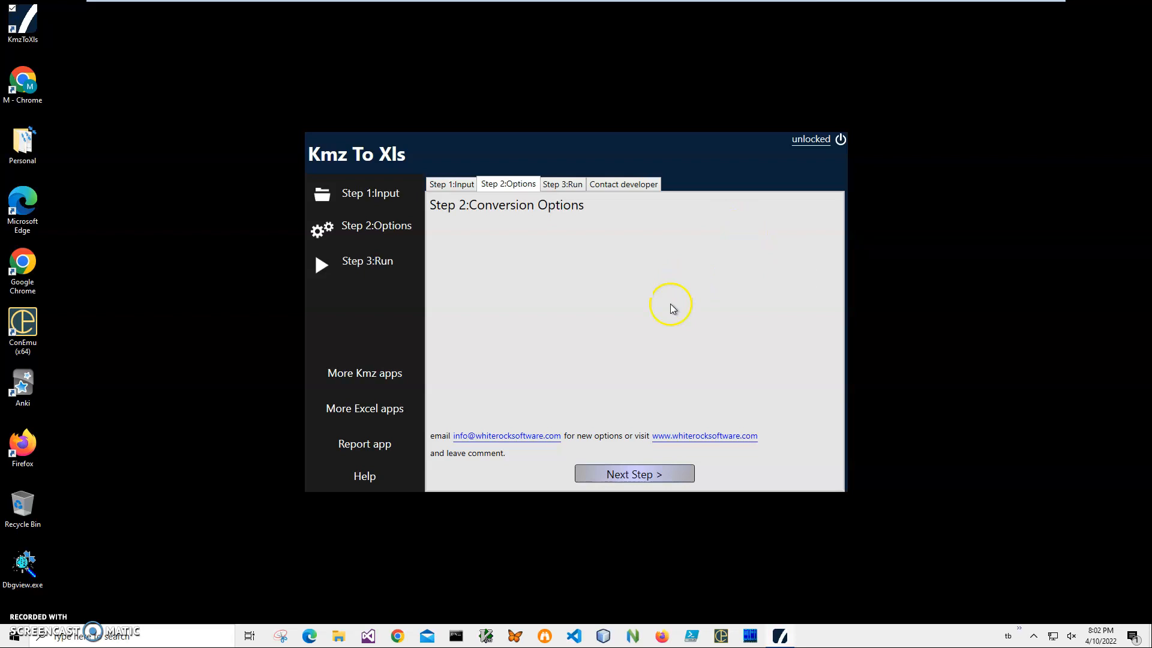
Run the conversion and save MyTrack's data as an Excel .xls in Documents.
left_click(634, 473)
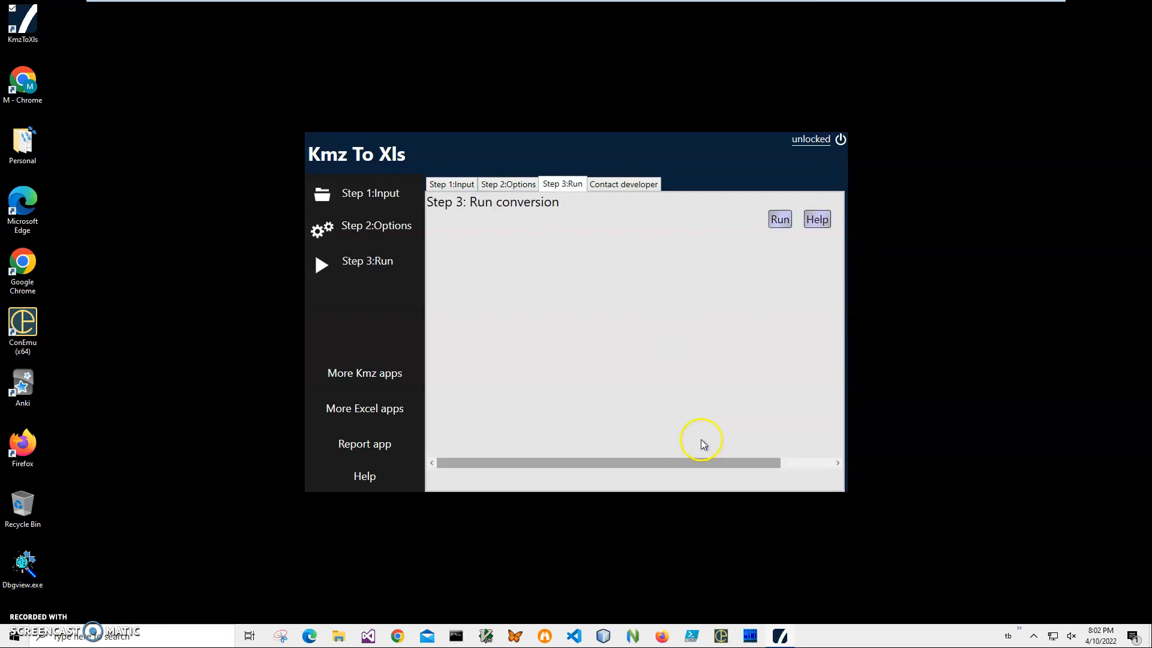
left_click(778, 219)
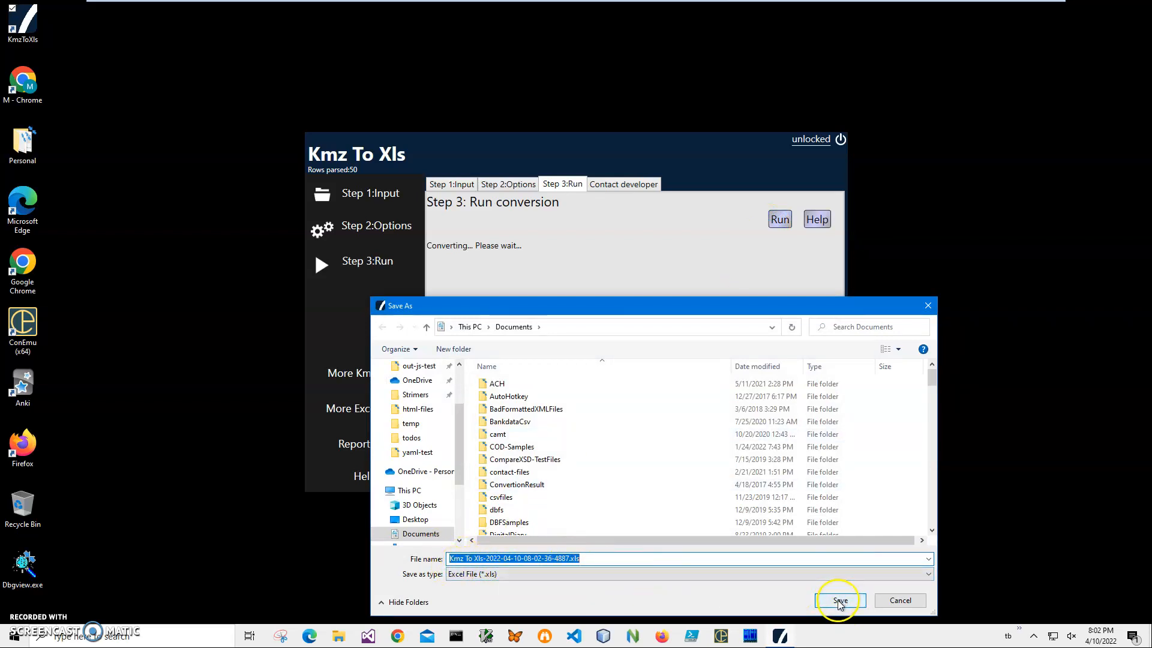
left_click(839, 600)
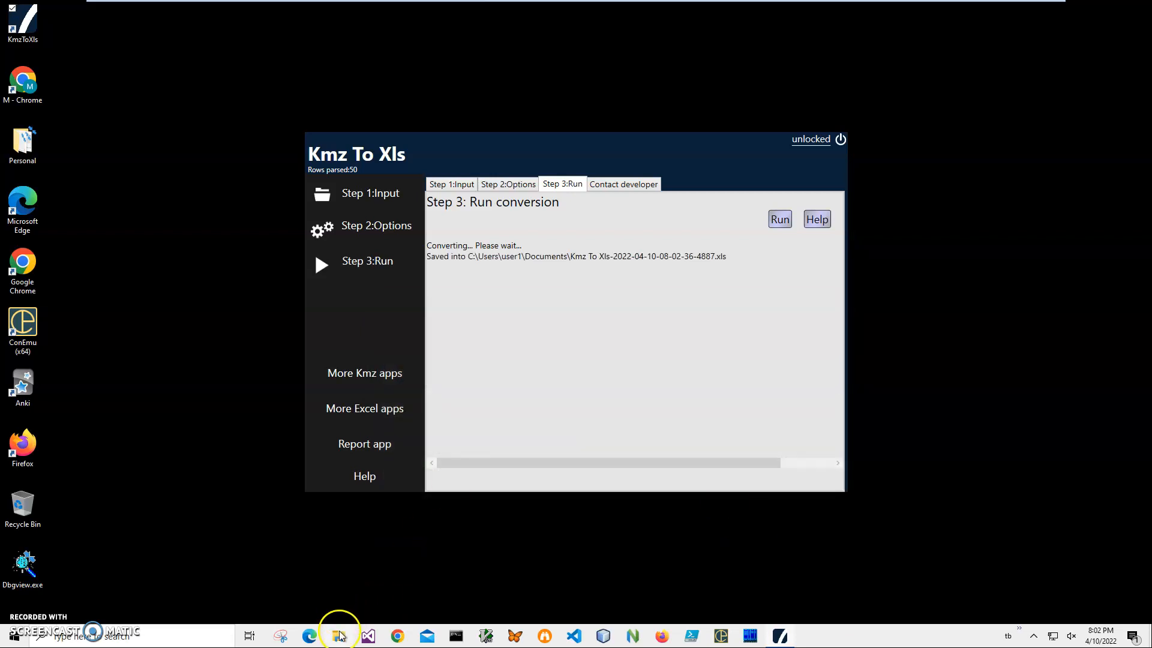
In File Explorer, bring up the context menu for the converted .xls under Recent files.
left_click(337, 636)
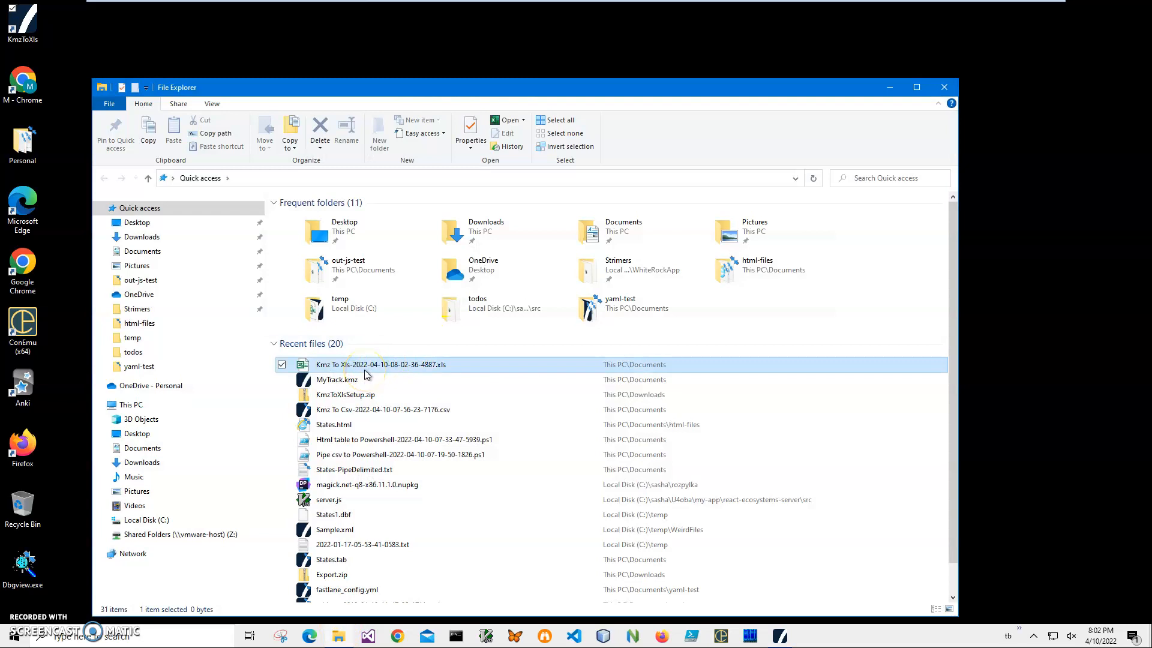
mouse_move(337, 380)
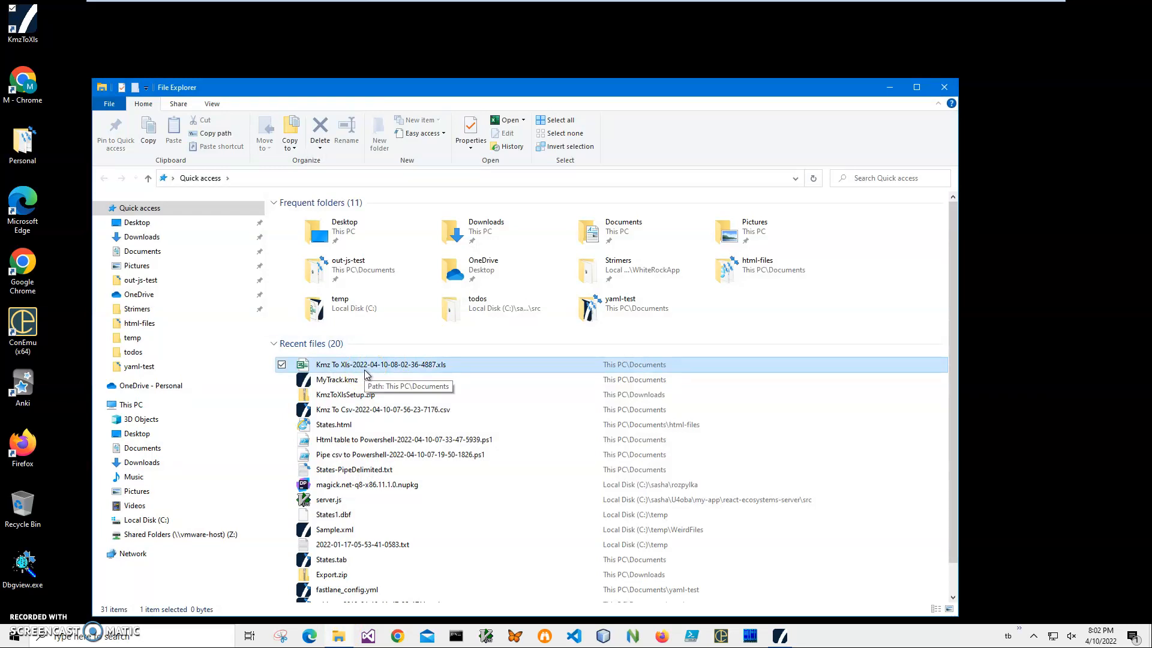
mouse_move(377, 367)
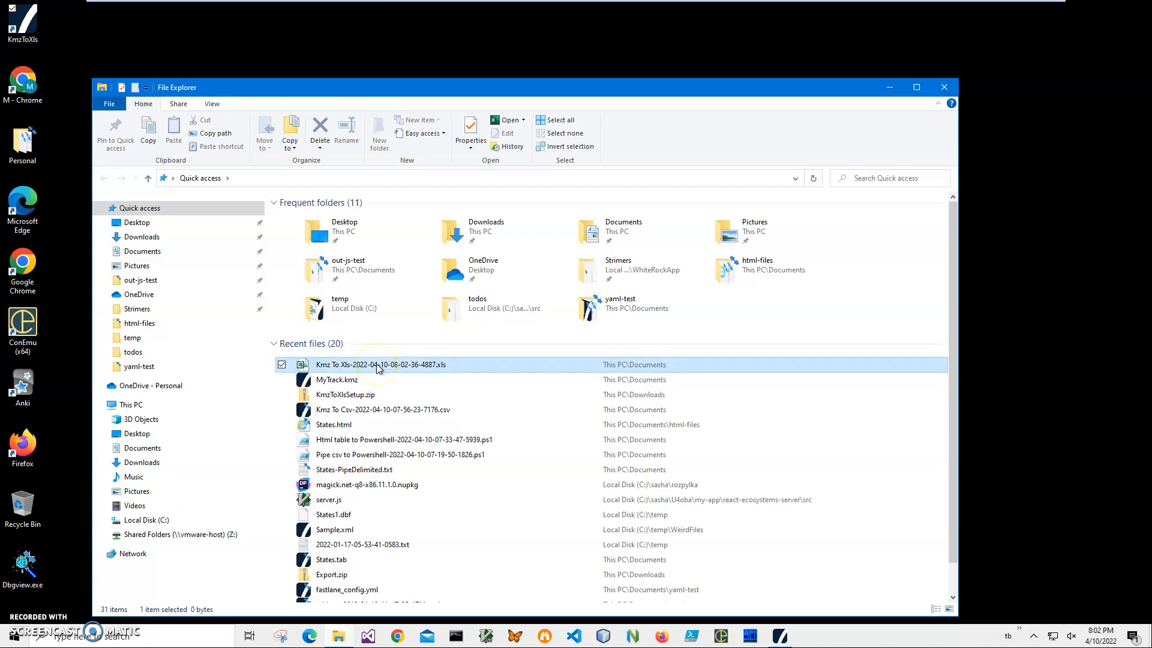
right_click(380, 364)
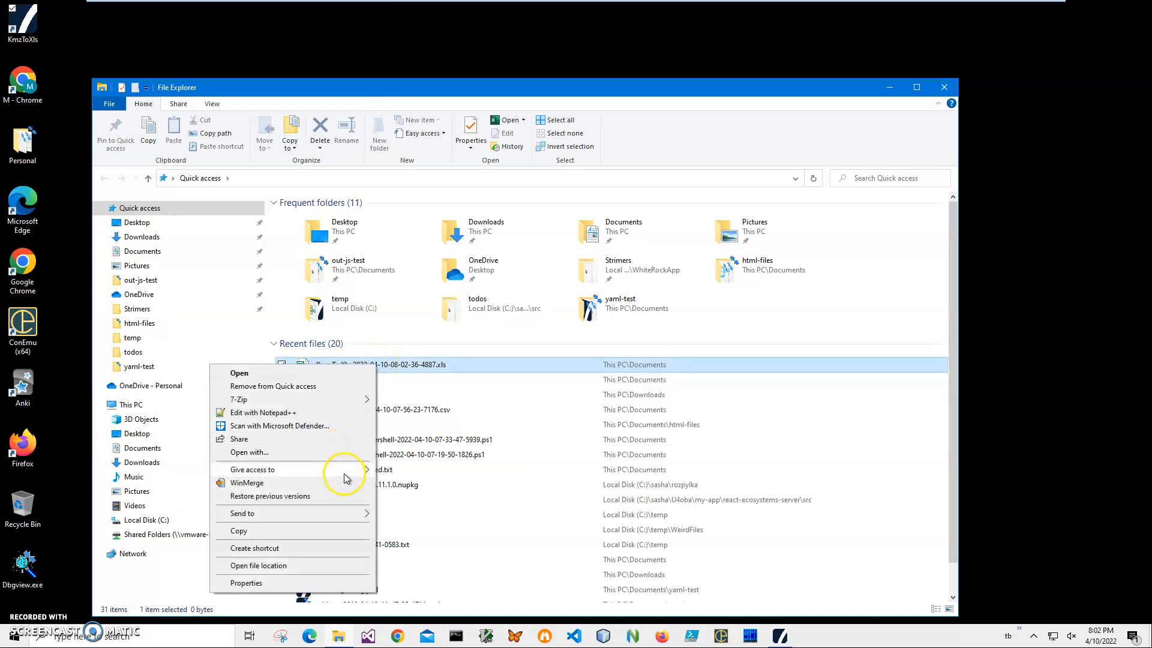
mouse_move(324, 443)
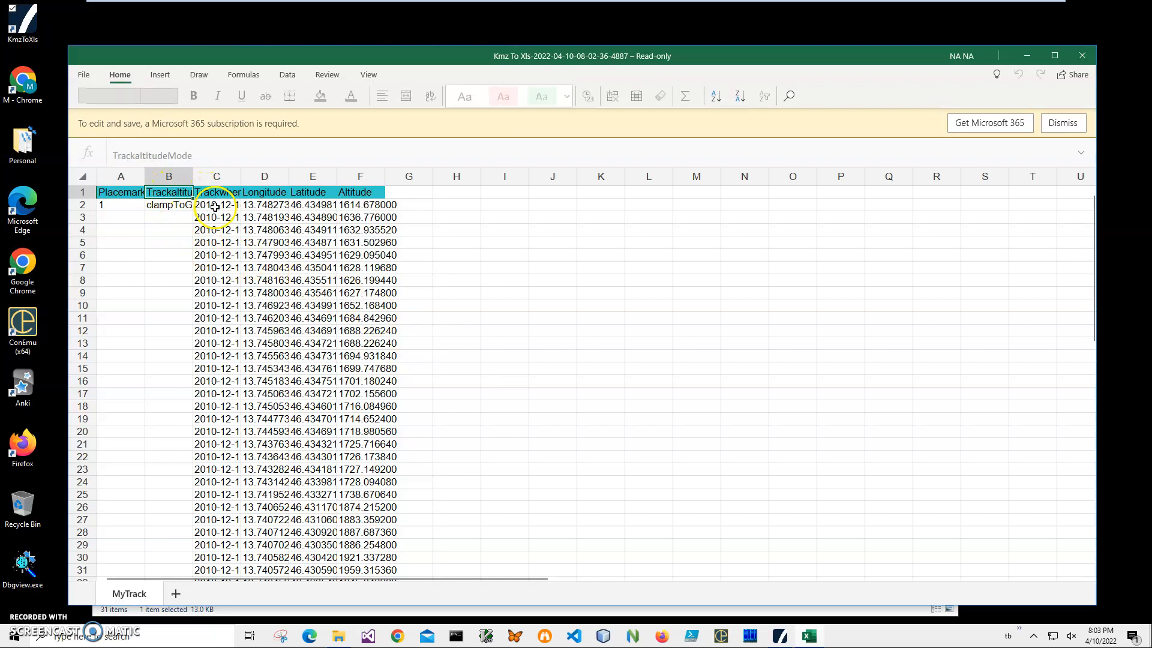
left_click(242, 209)
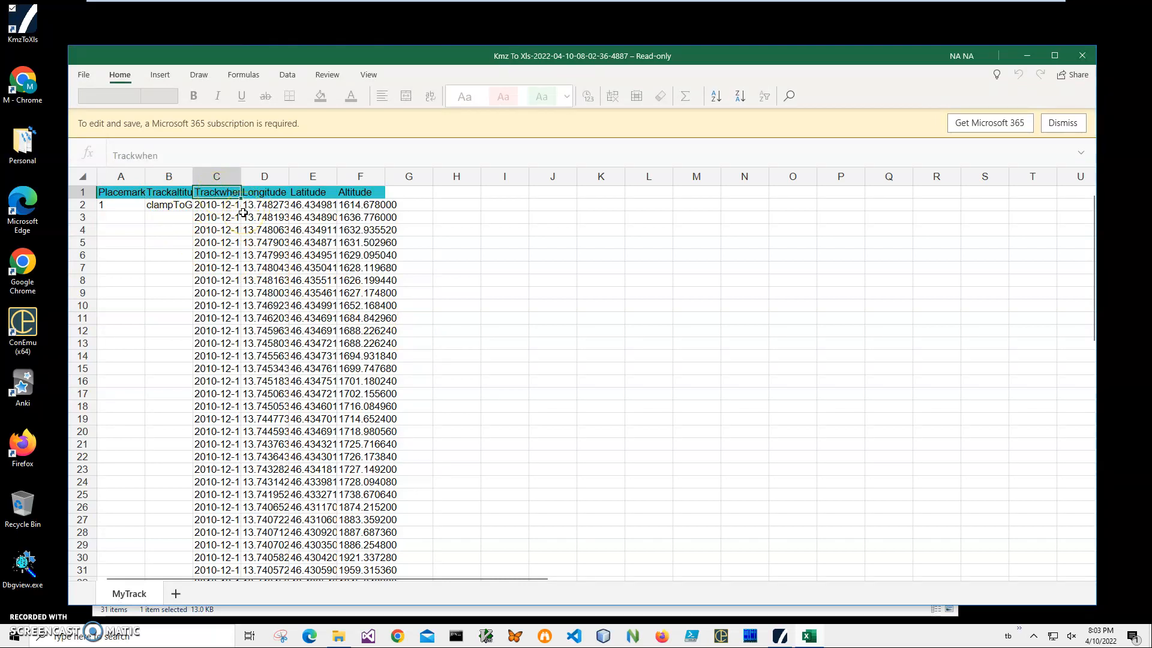
scroll("down", 3)
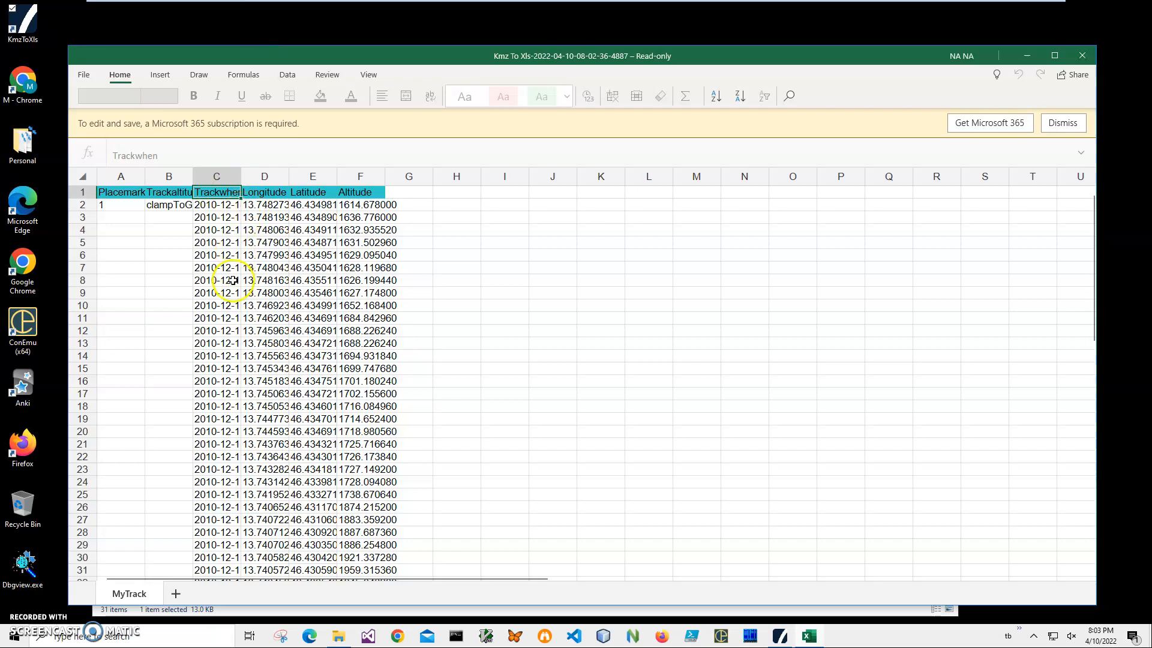
left_click(264, 393)
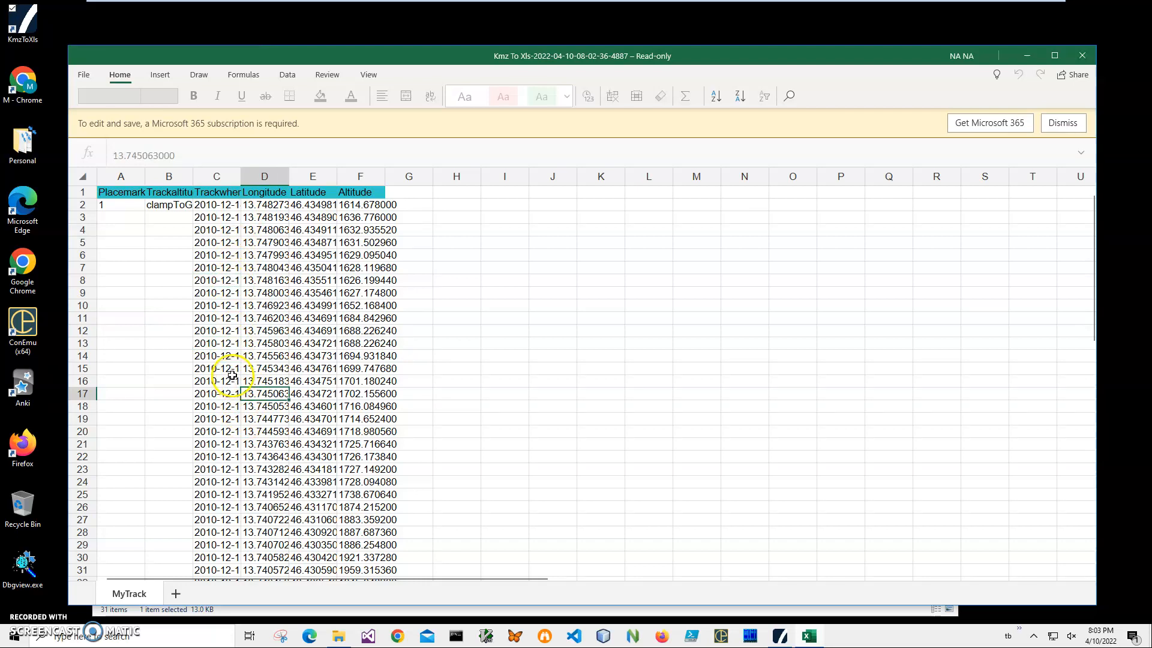
left_click(216, 217)
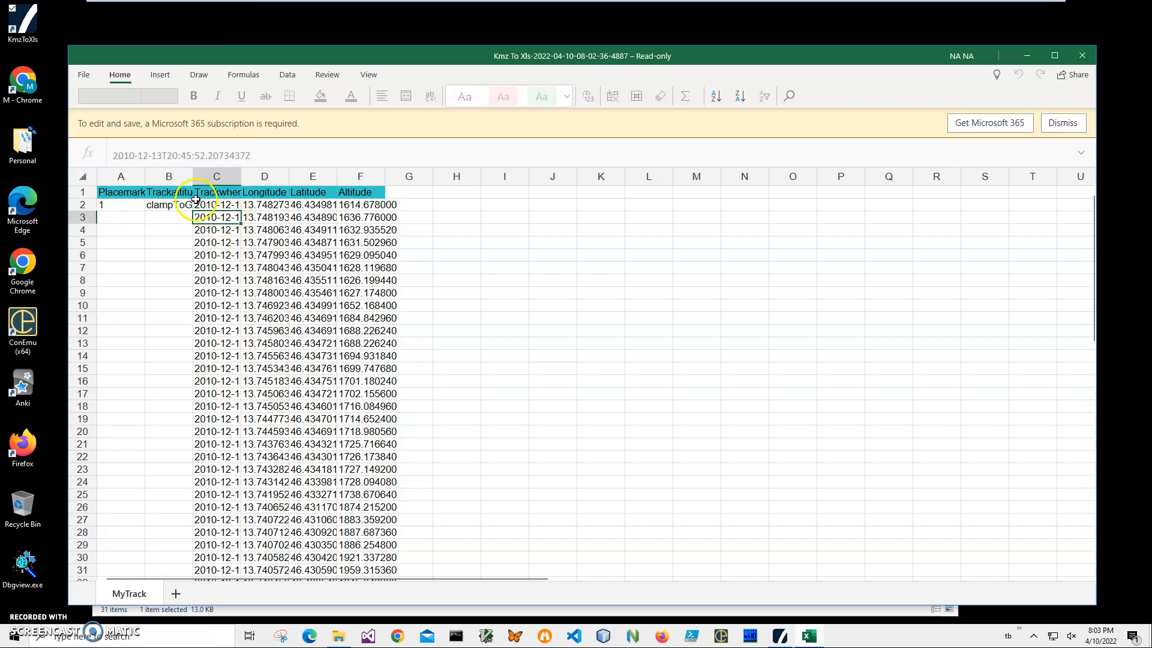
left_click(216, 204)
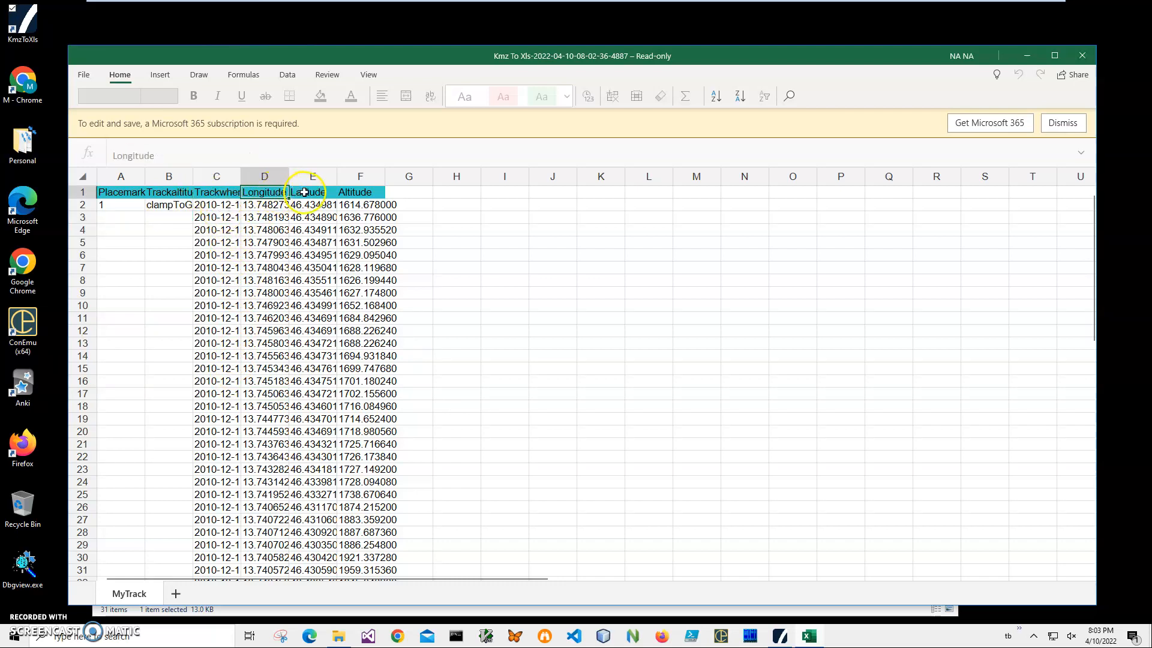
left_click(359, 242)
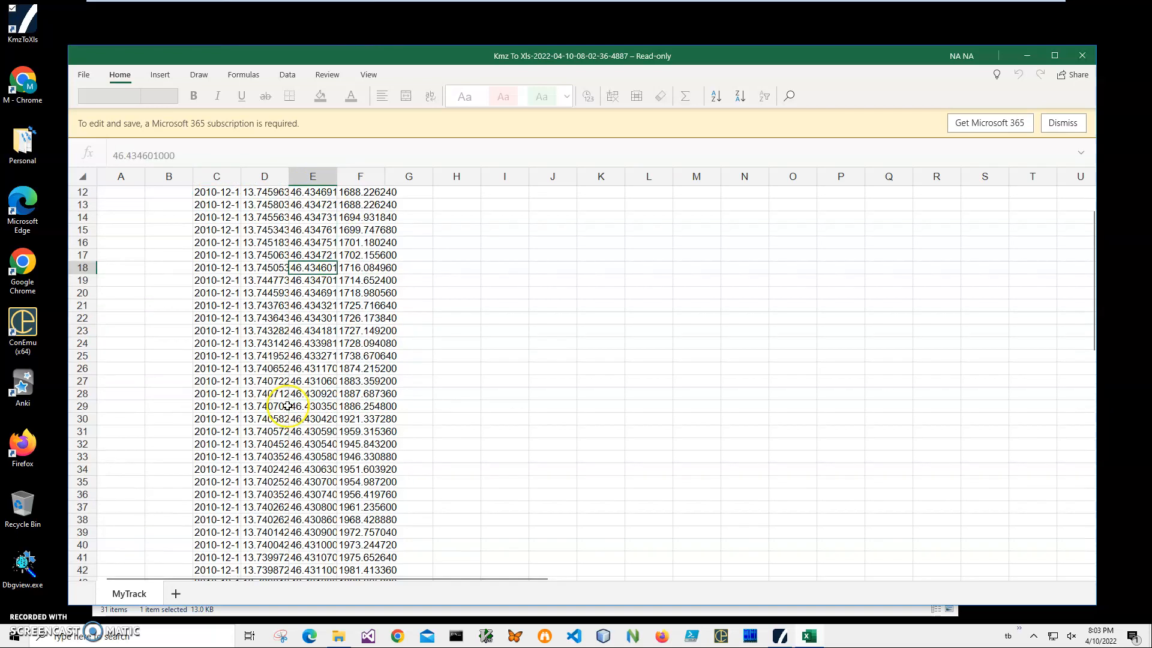
scroll("up", 3)
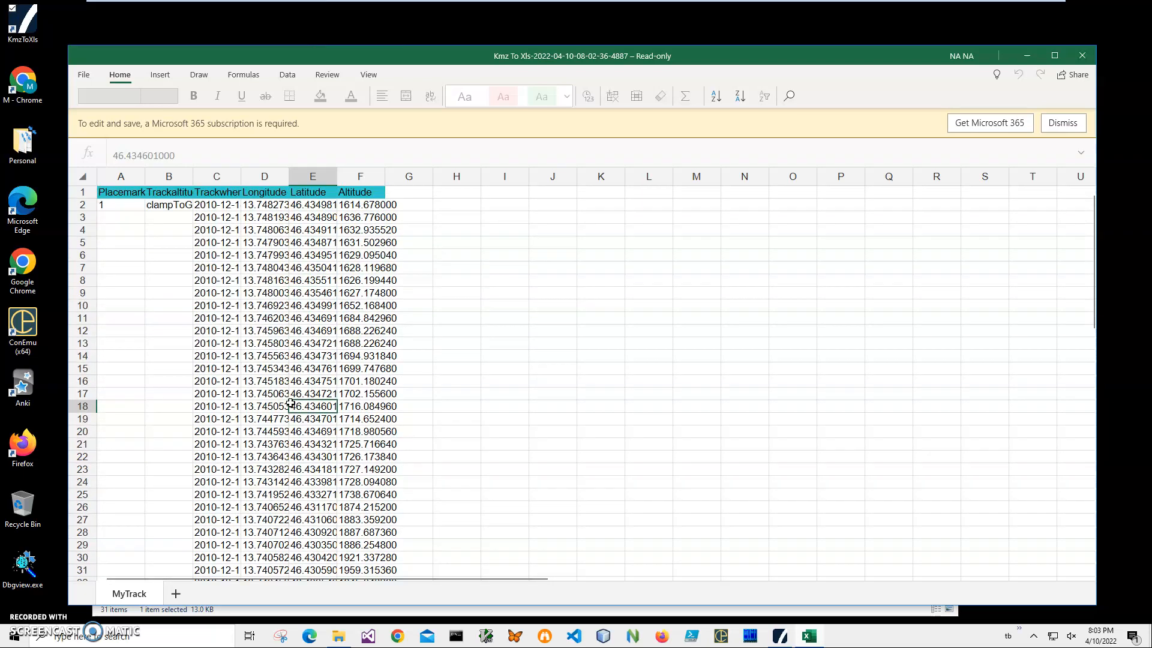
mouse_move(1081, 55)
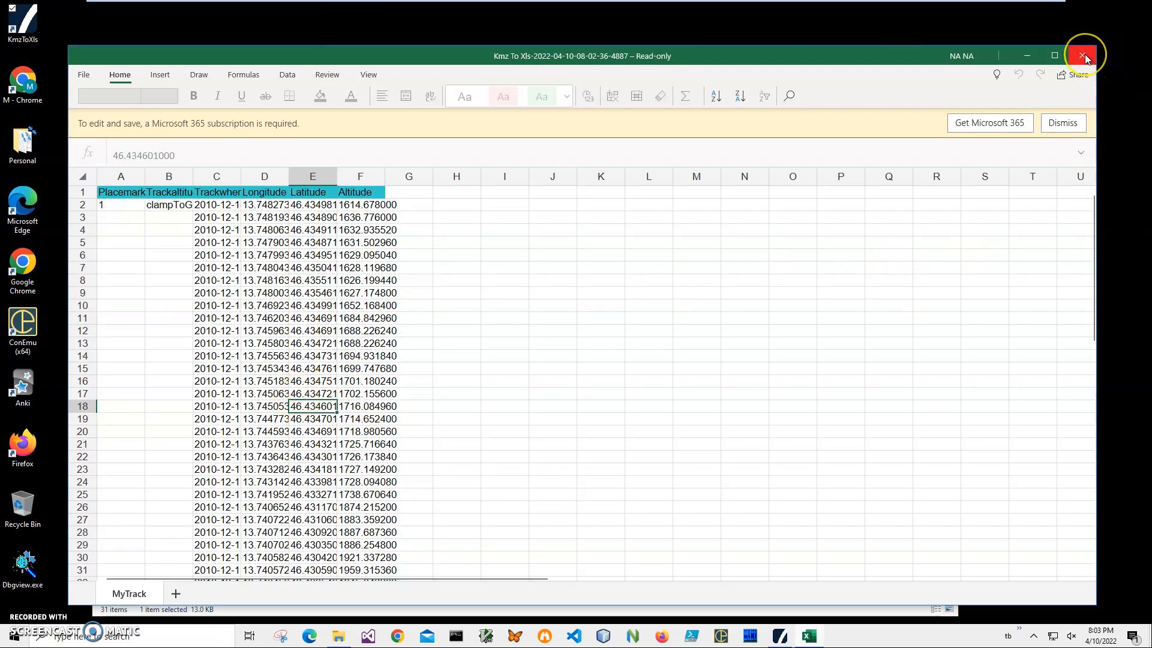
mouse_move(1084, 56)
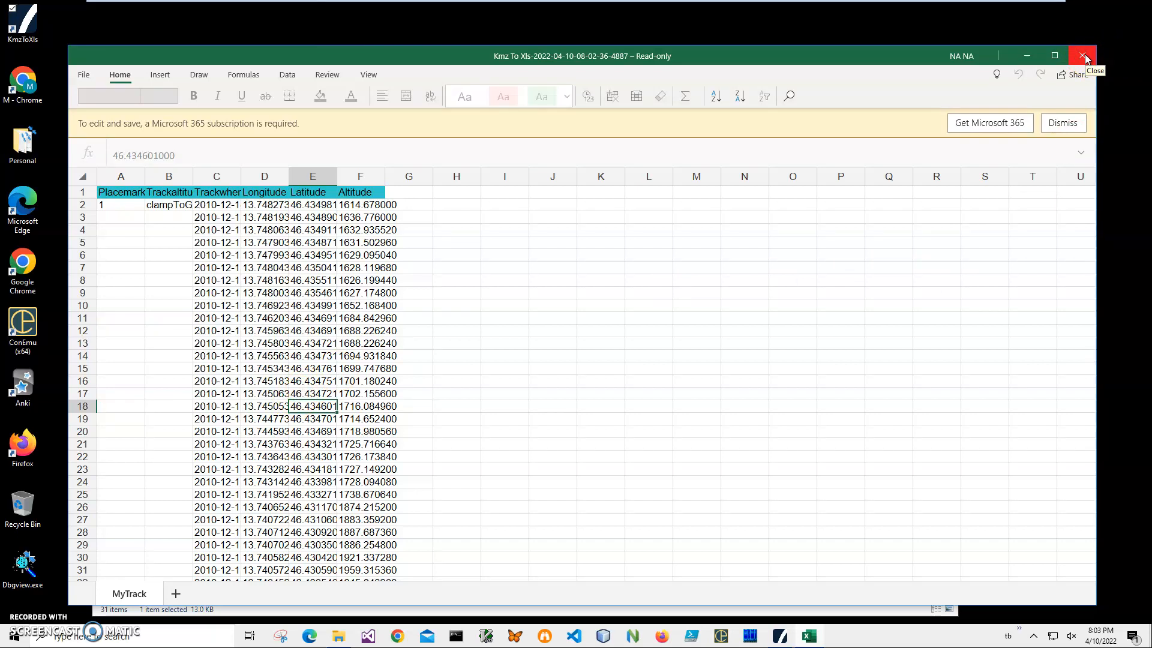
mouse_move(1085, 58)
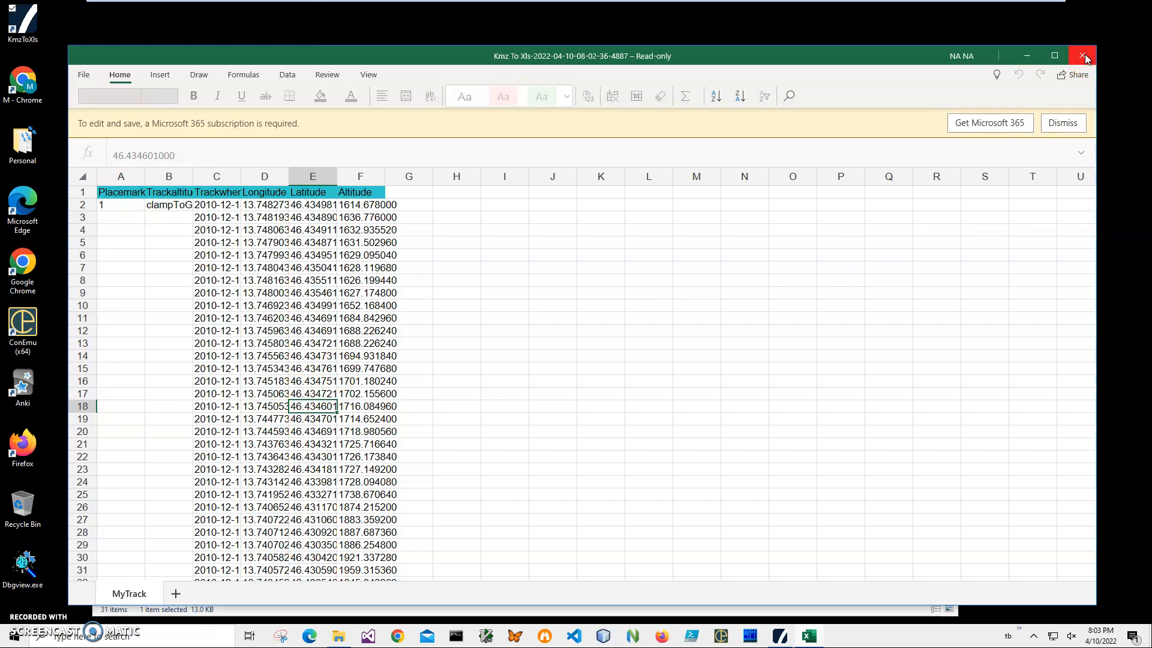